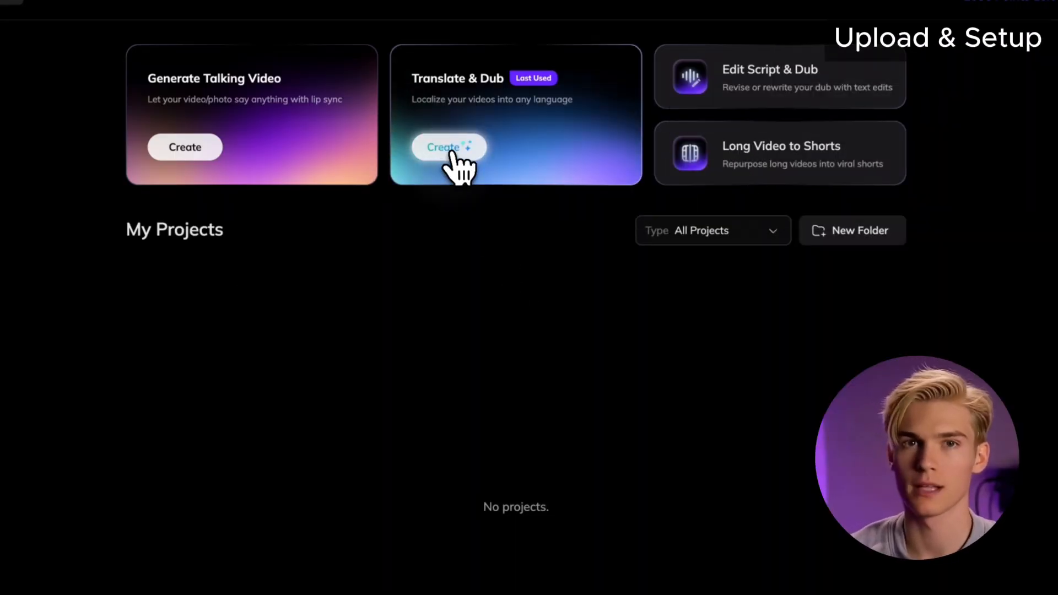
Create a Translate & Dub project and choose Extract Subtitles over uploading a subtitle file.
left_click(449, 146)
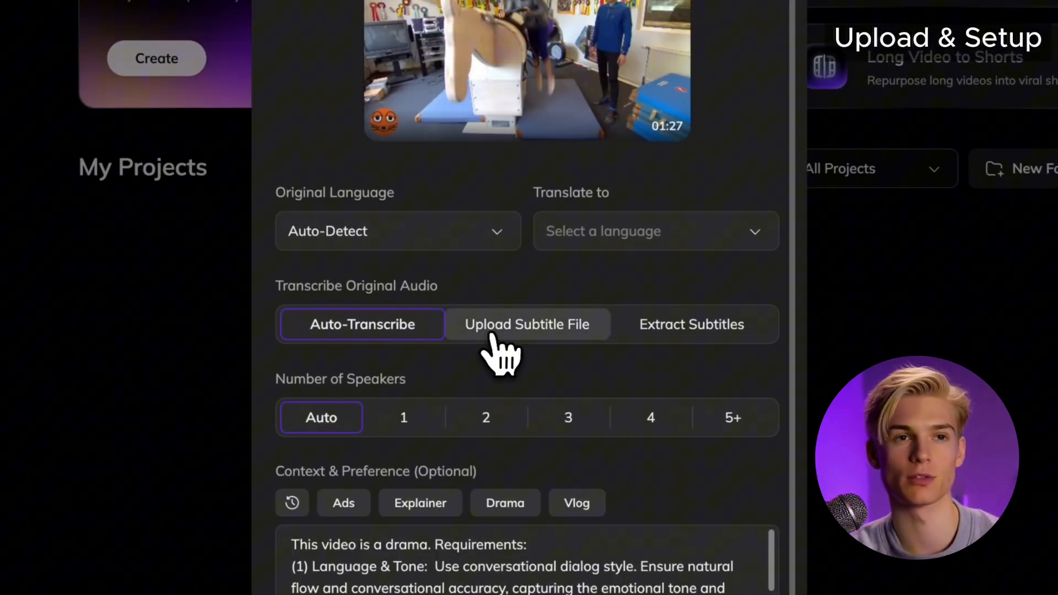
left_click(527, 324)
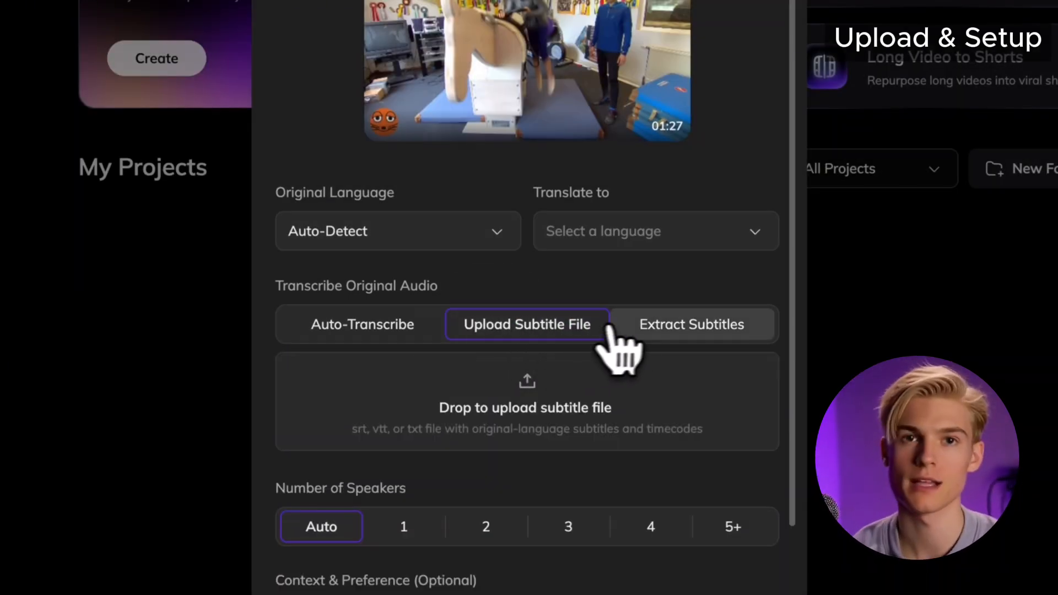
left_click(691, 324)
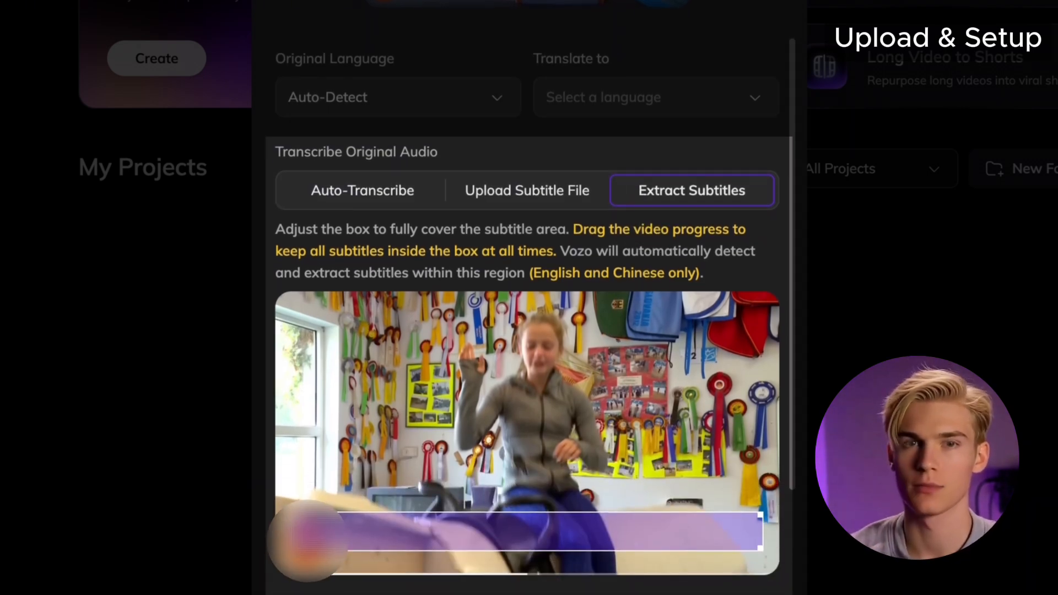
mouse_move(405, 263)
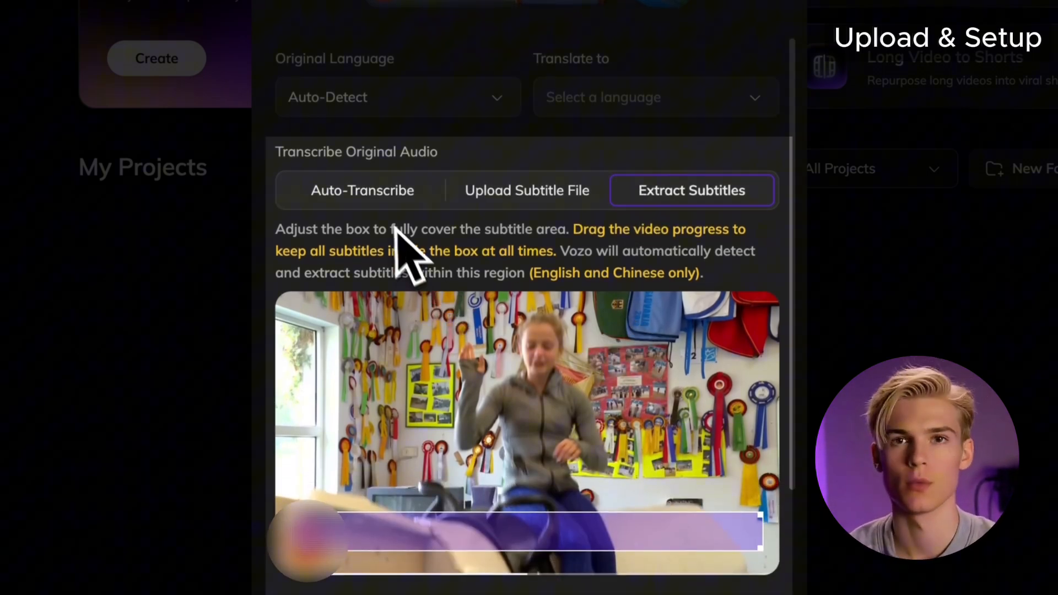
Leave the original language auto-detected, target English, and set two speakers.
left_click(397, 97)
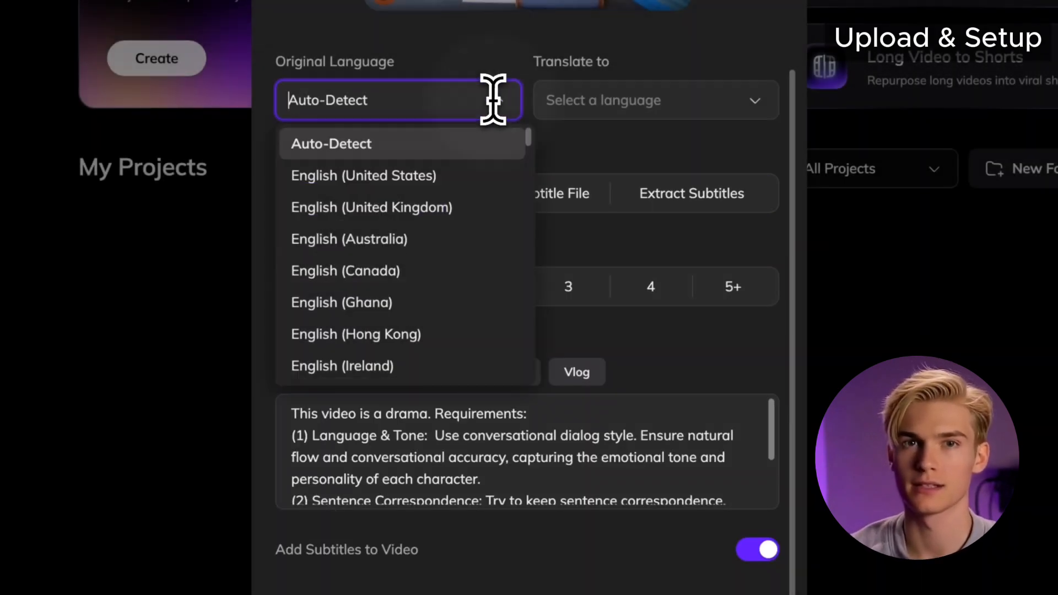
left_click(655, 100)
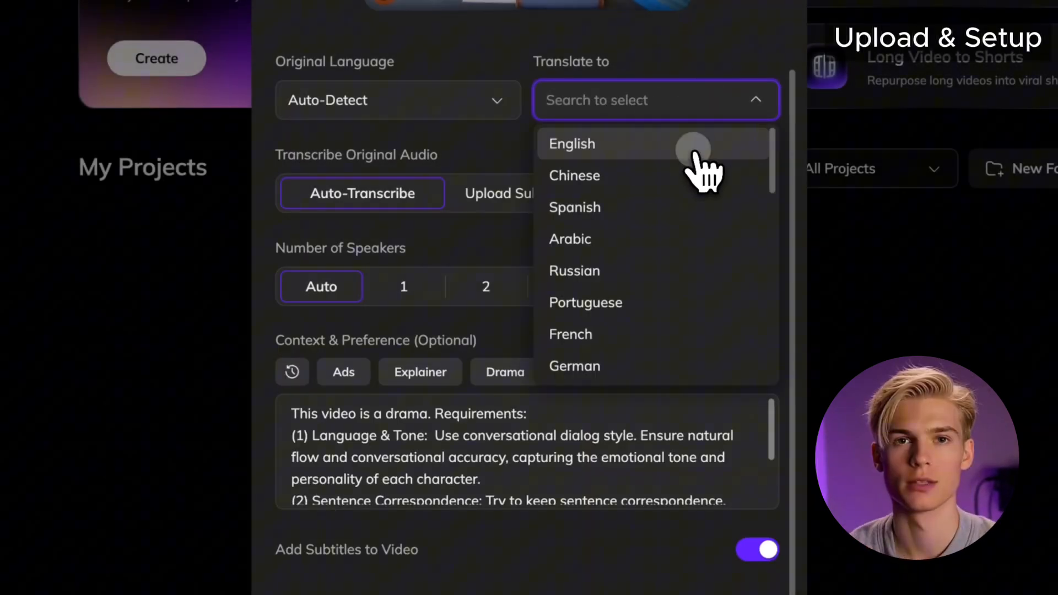
left_click(572, 144)
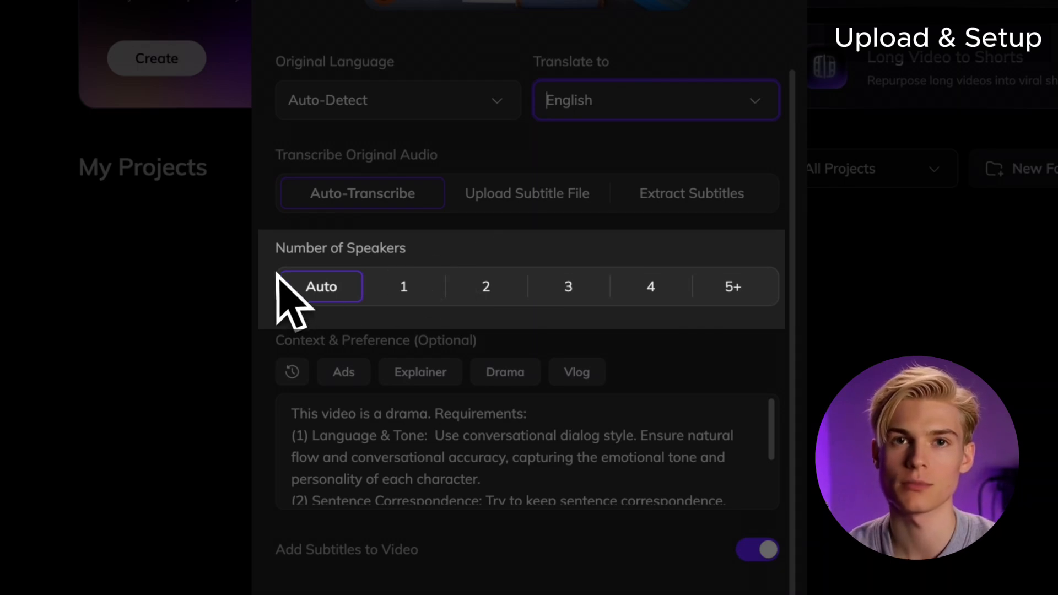
mouse_move(432, 297)
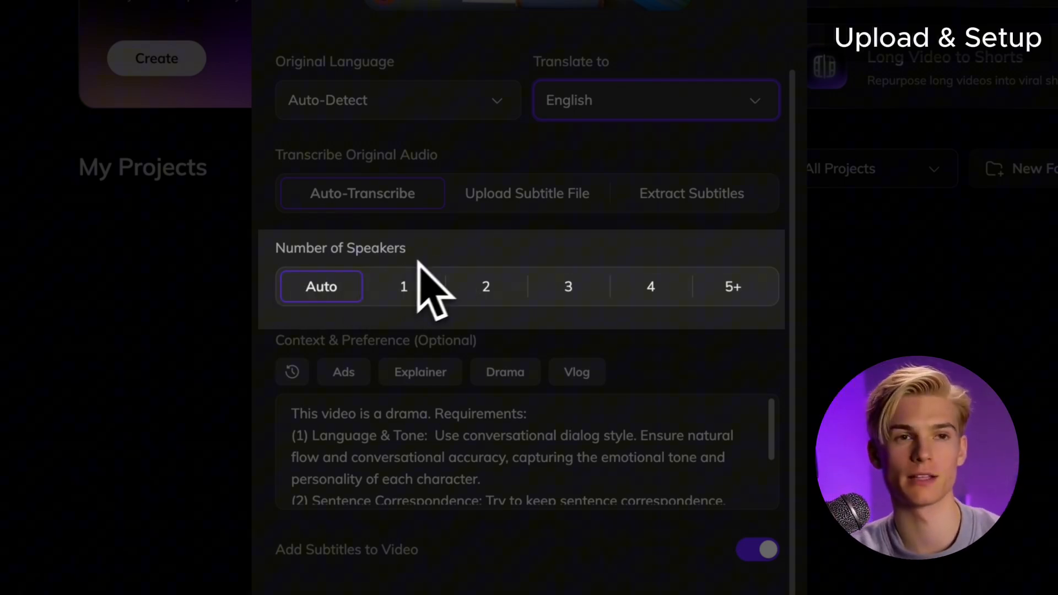
left_click(486, 287)
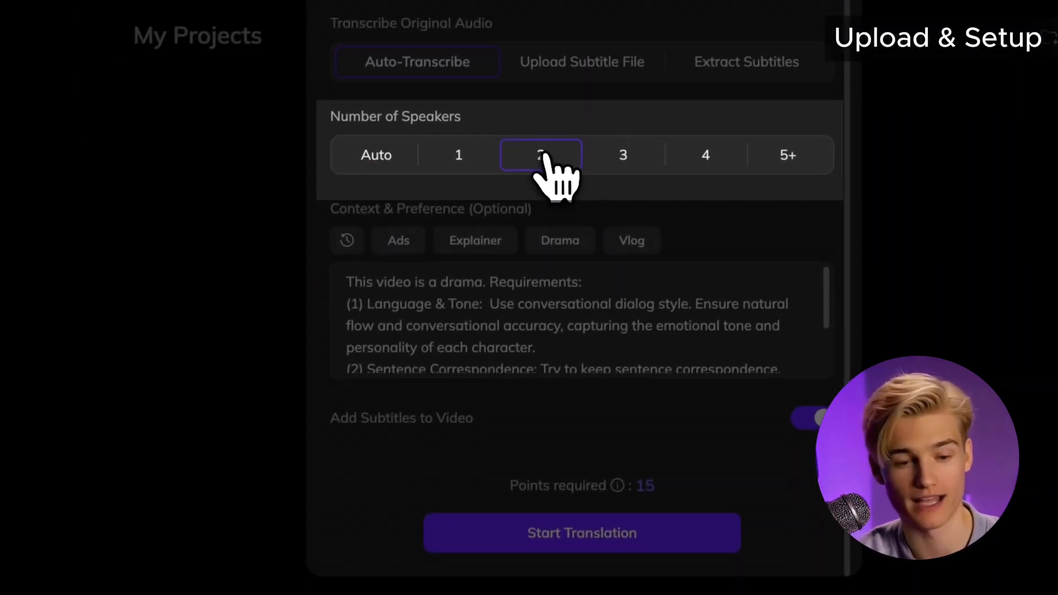
left_click(541, 155)
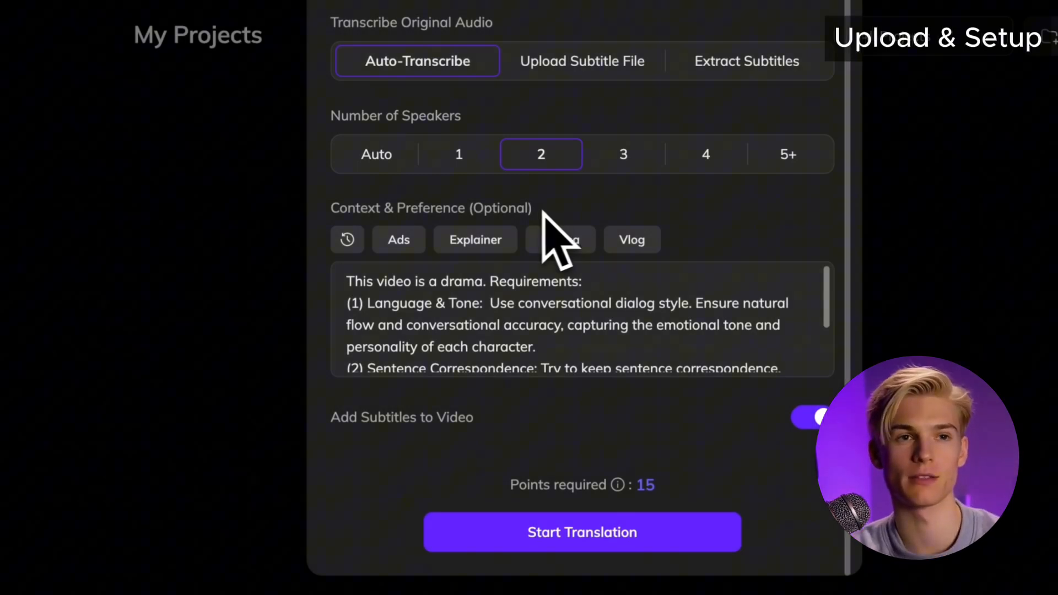
Try the Ads and Explainer context presets, then select the preset text to replace it.
left_click(398, 240)
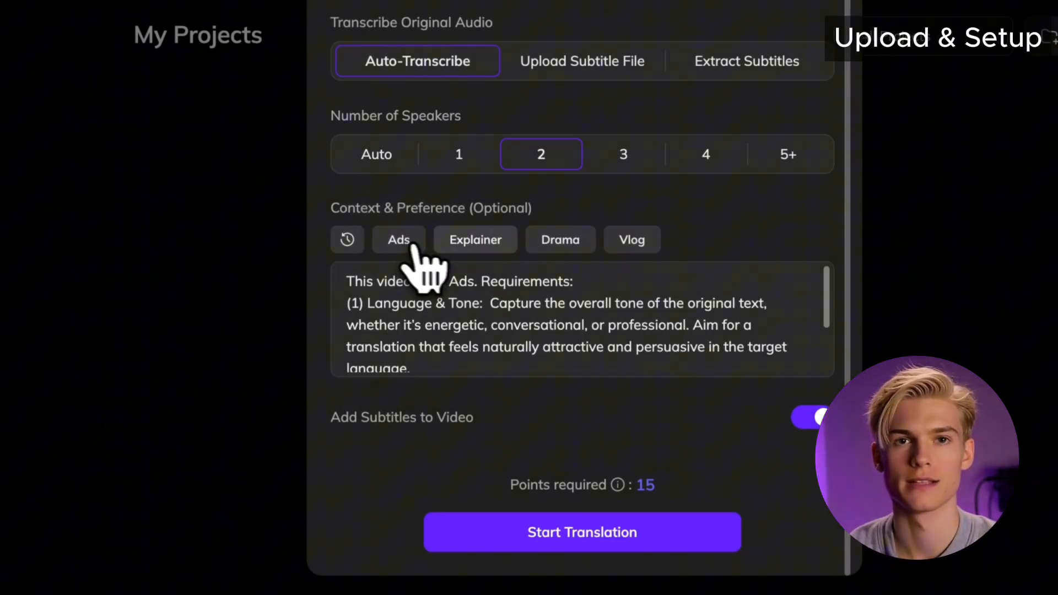
left_click(475, 239)
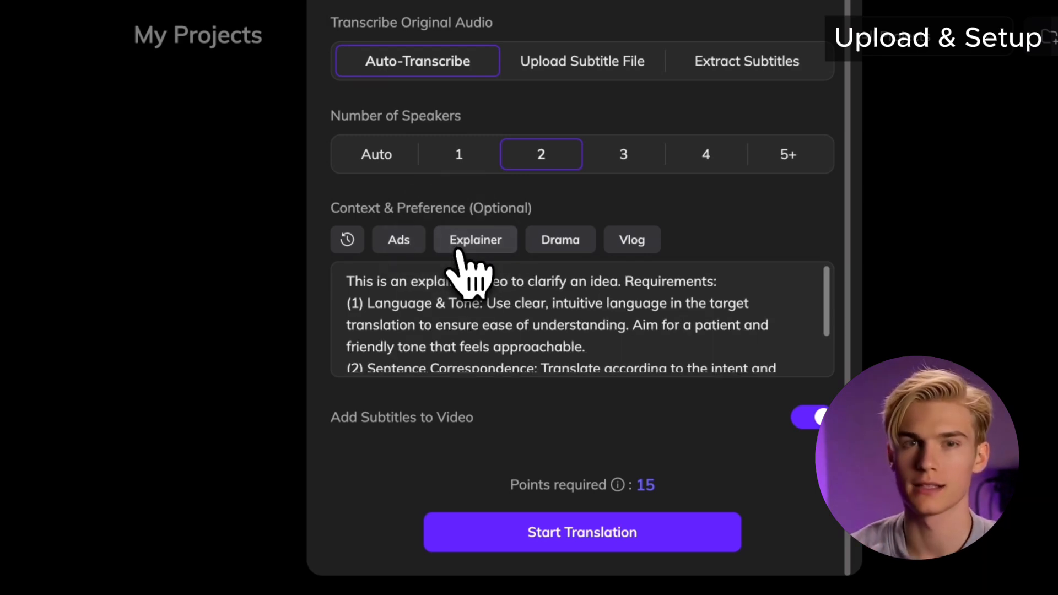
left_click(631, 239)
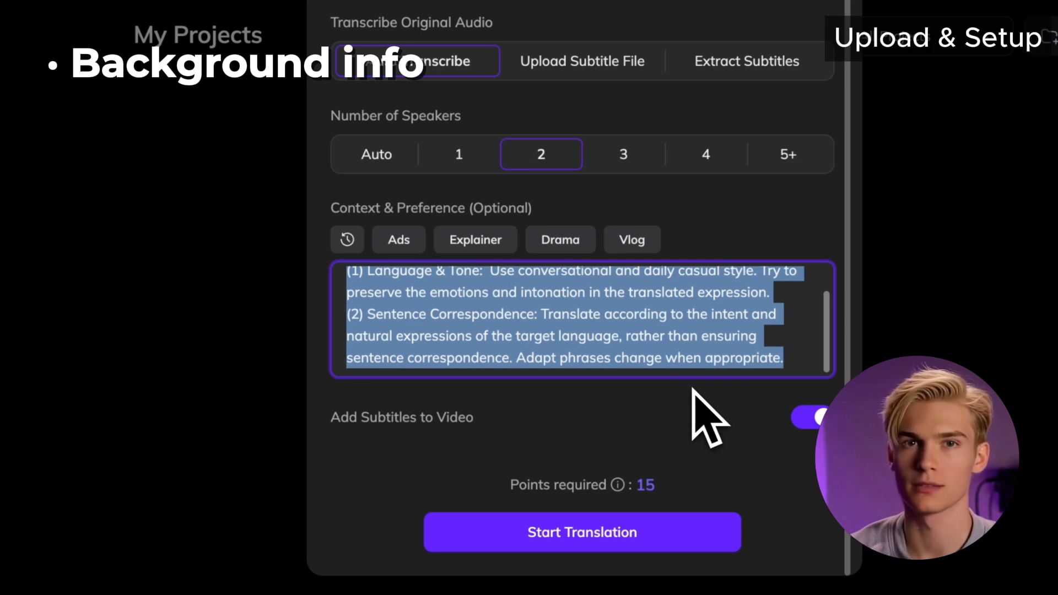
Describe the video as Jule's teaching clip adapted for English, turn off subtitles, and start translation.
type("This is a teaching video where Jule shows Johannes the basics of vaulting. P")
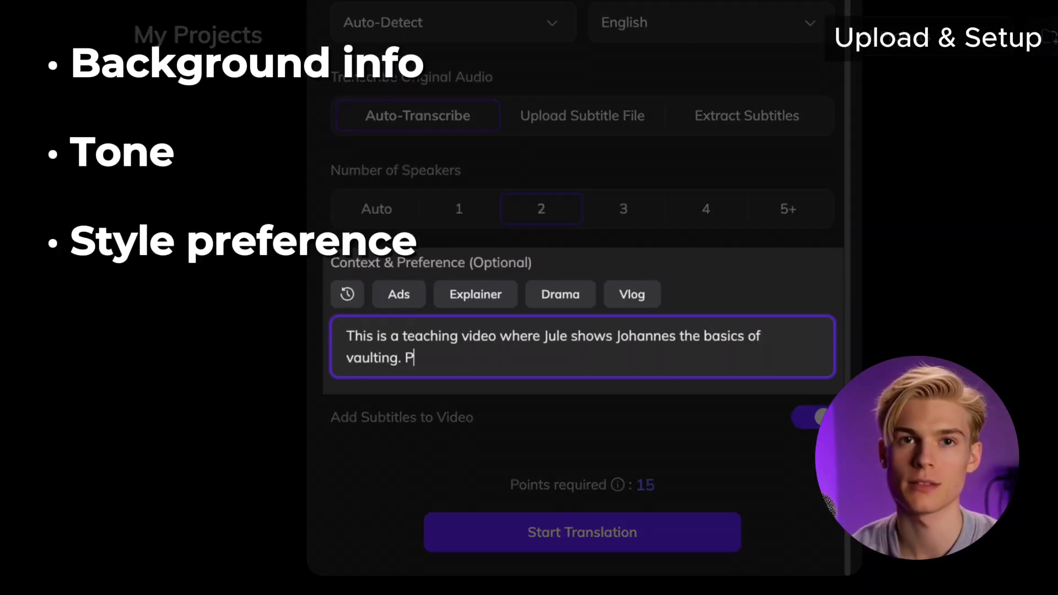
type("reserve the tone and adapt it for English-speaking audiences.")
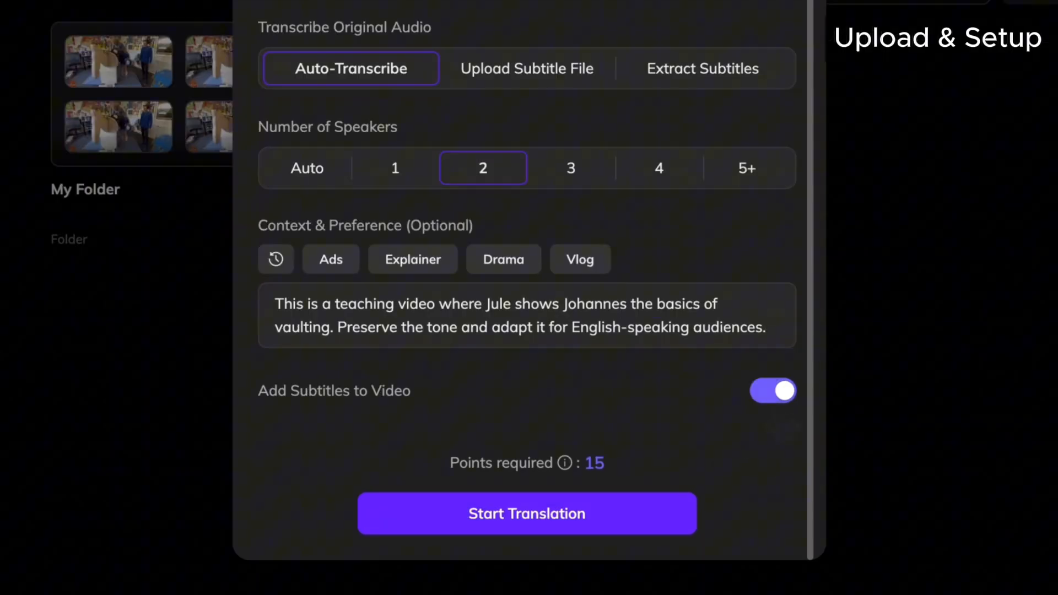
left_click(773, 391)
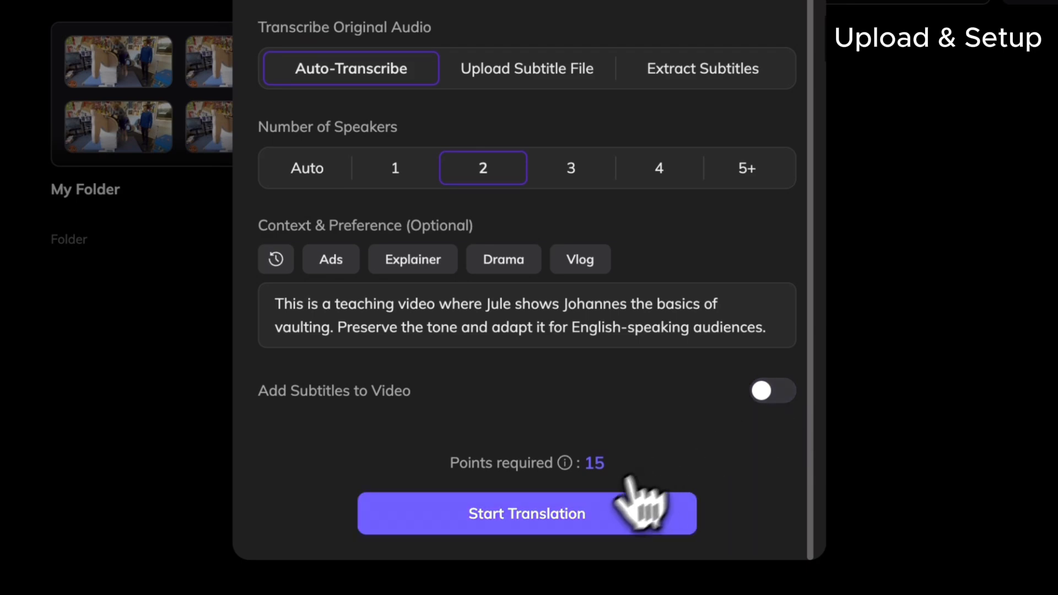
left_click(526, 512)
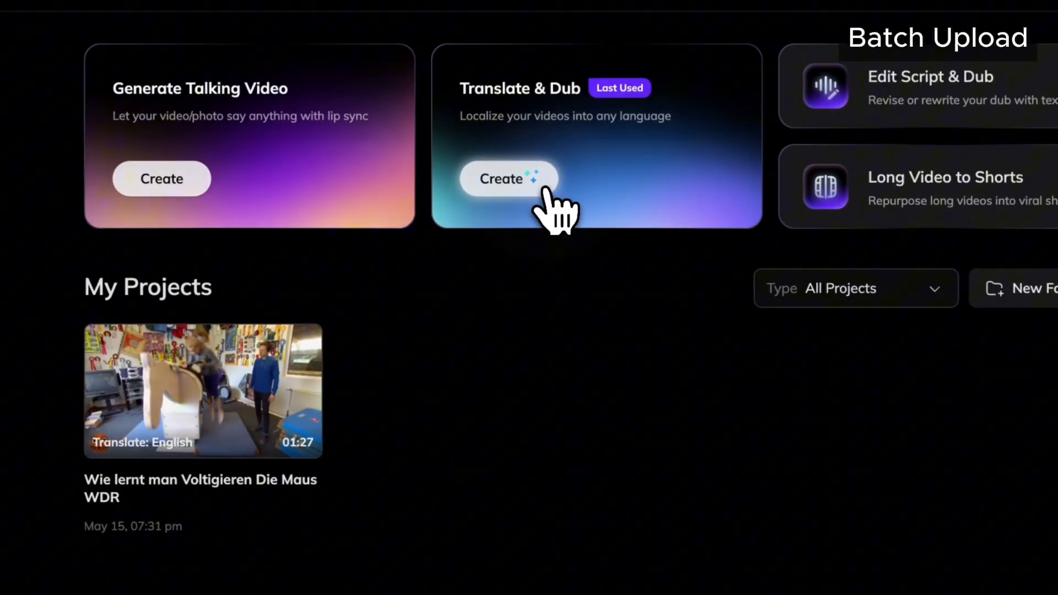
Open the finished vaulting project to review its German transcript beside the English translation.
left_click(500, 179)
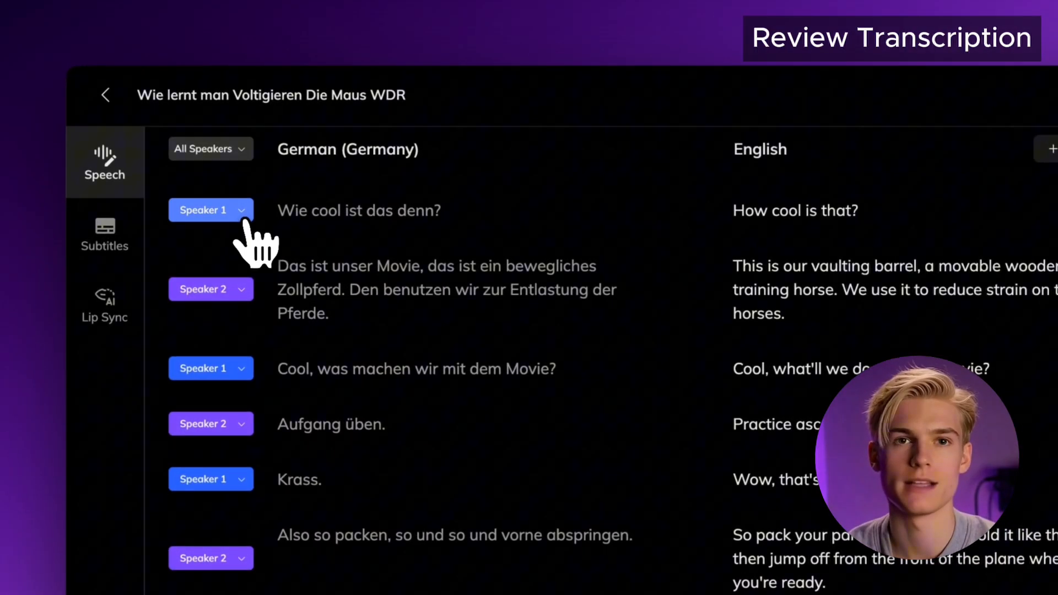
Rename Speaker 1 to Johannes and reassign the line 'Verstehe.' to the other speaker.
left_click(203, 209)
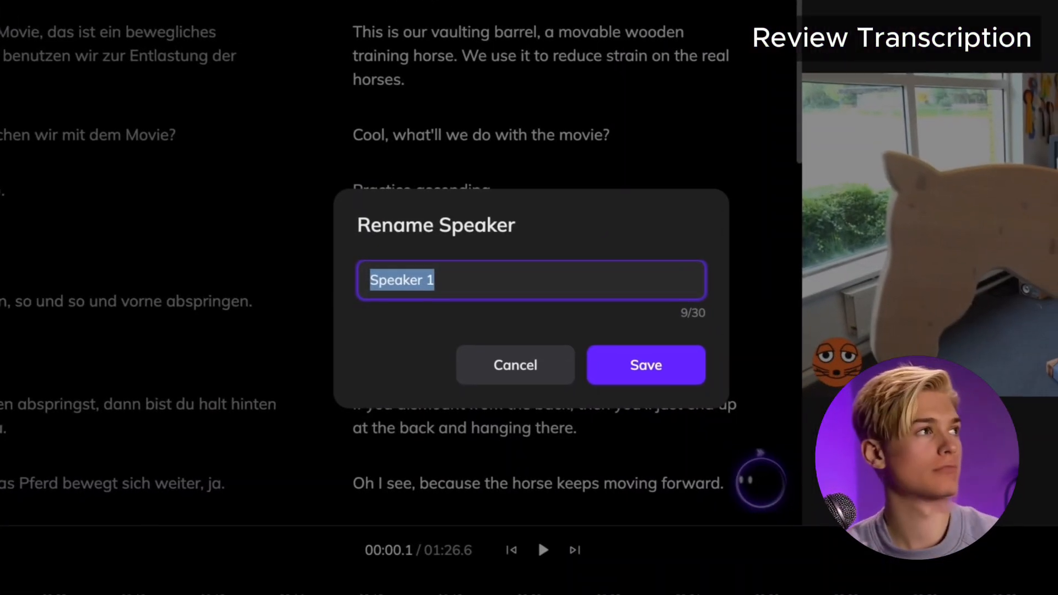
type("Johanne")
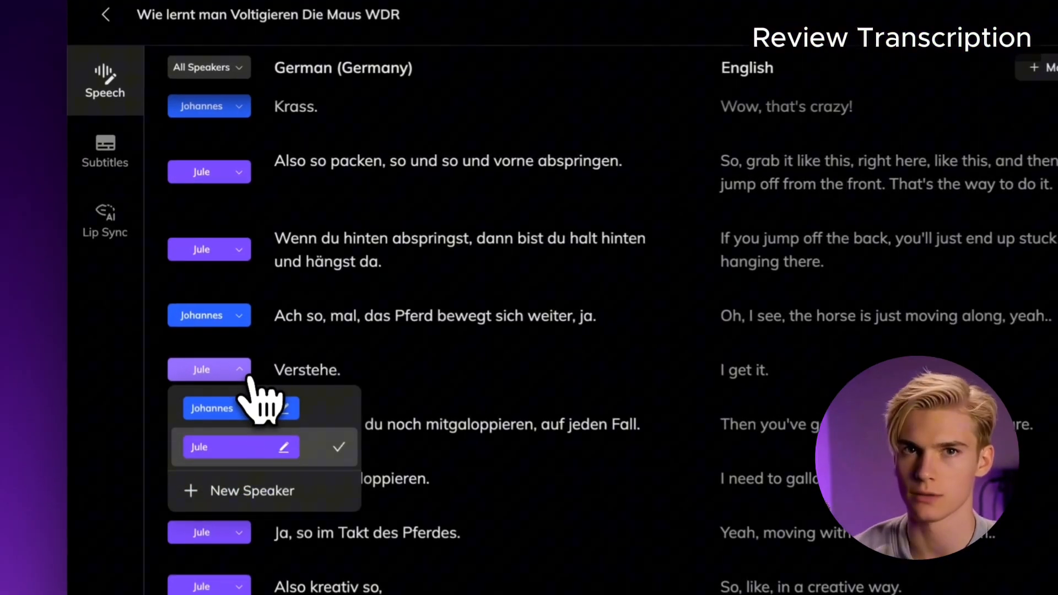
left_click(211, 408)
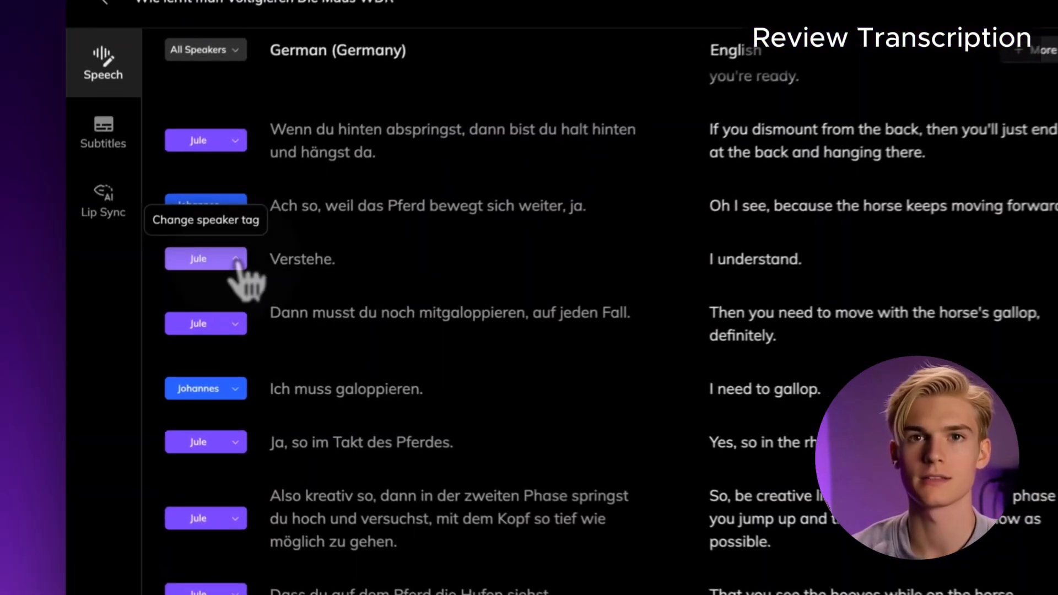
left_click(206, 258)
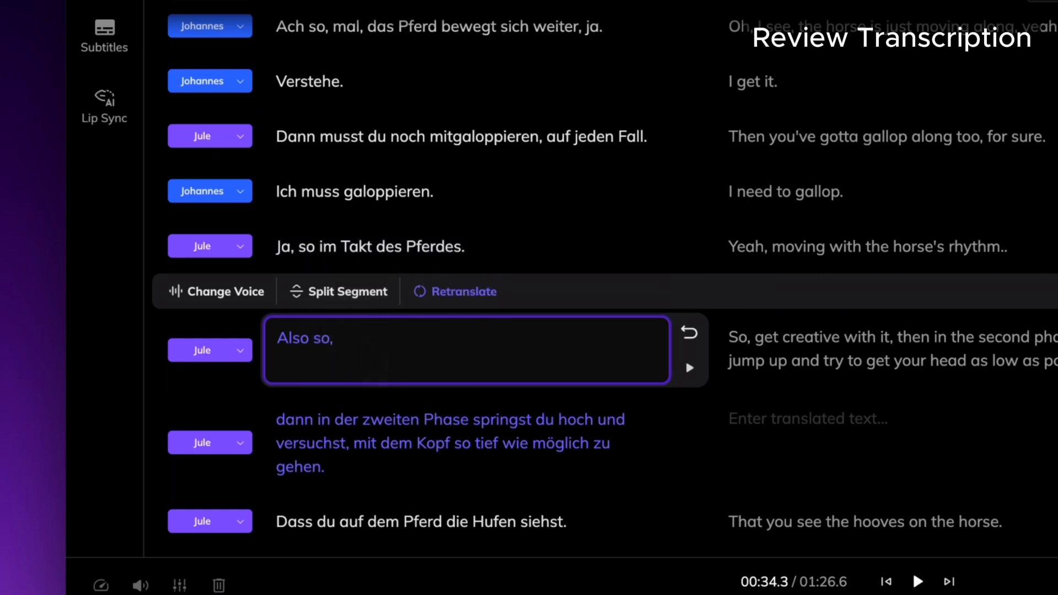
Correct the German text with 'praktisch', split the long line, then merge two lines back.
type("praktisch")
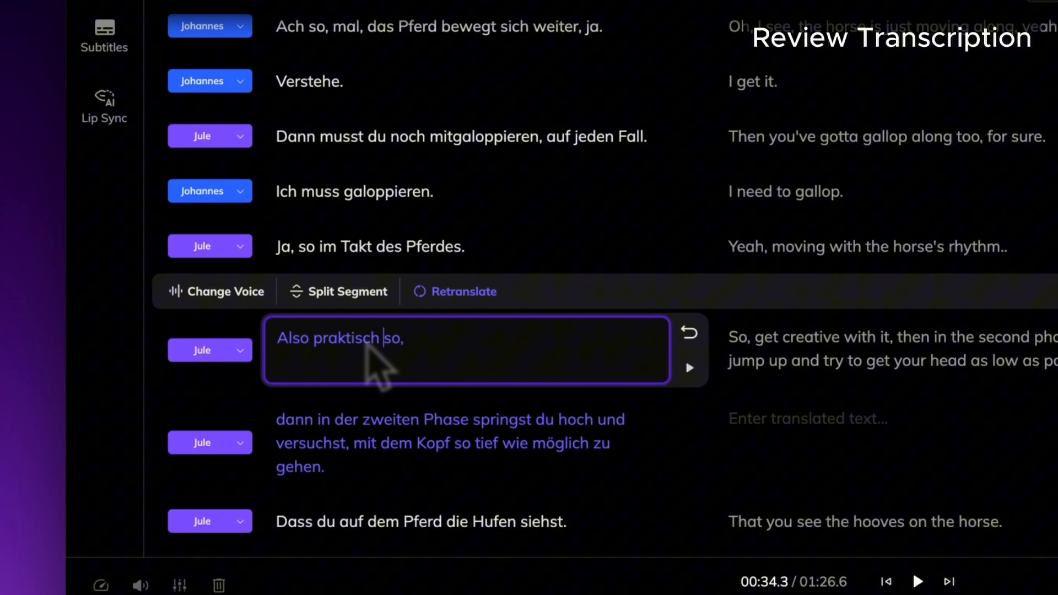
left_click(463, 291)
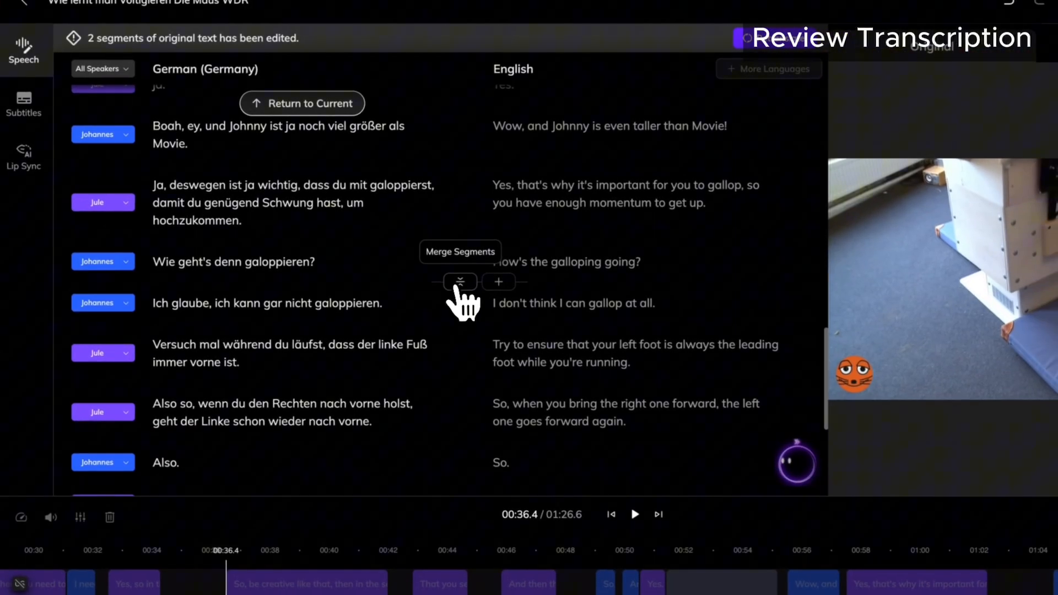
left_click(461, 282)
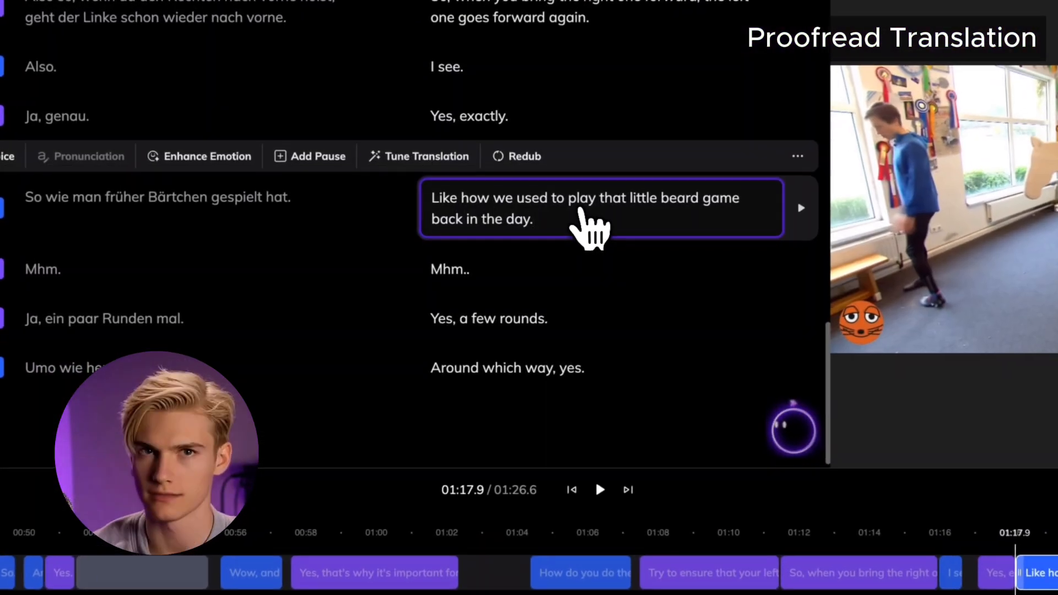
Ask AI Pilot to add an explanation of the game to the line, then tune the entire script.
left_click(425, 156)
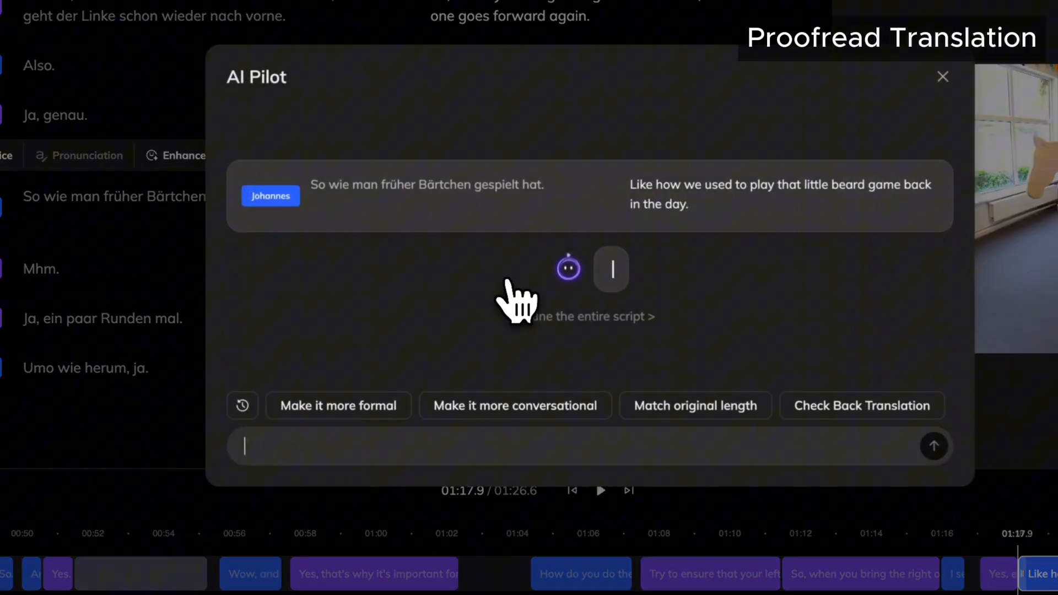
type("Add a explanation of the game in the ranslation to make it e")
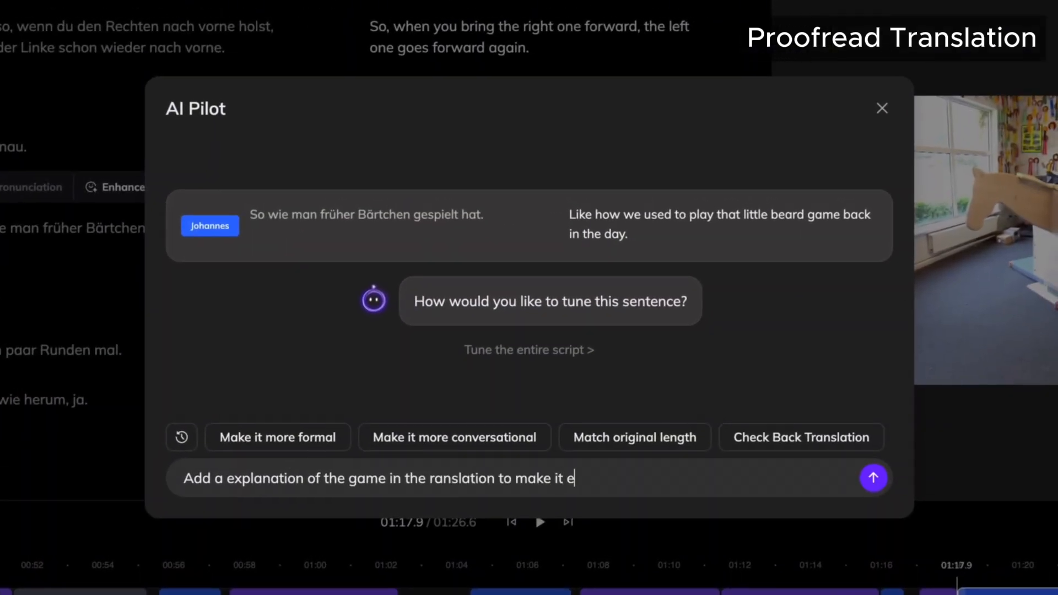
left_click(874, 478)
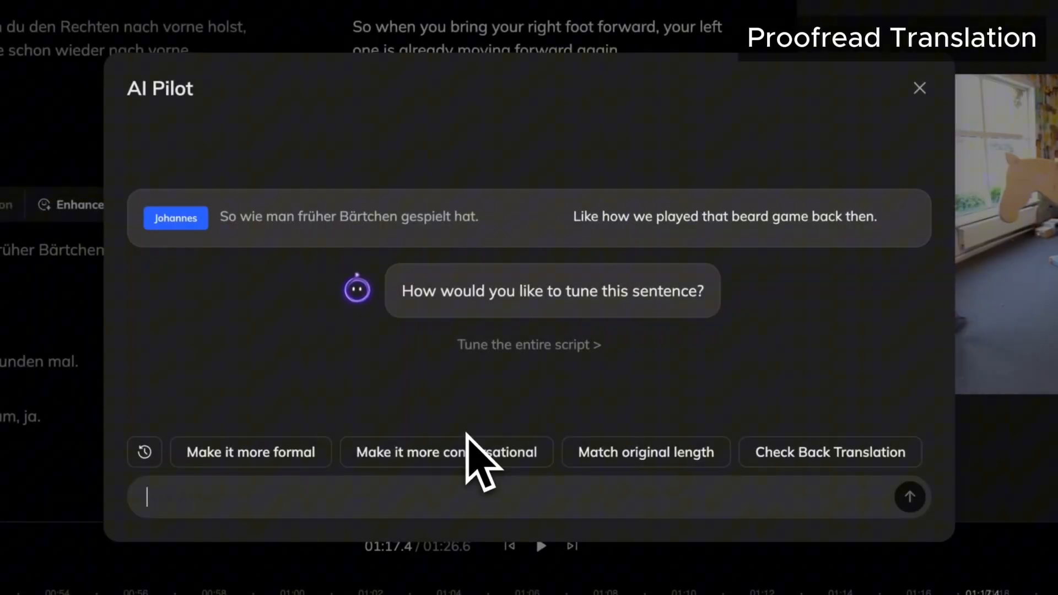
left_click(446, 452)
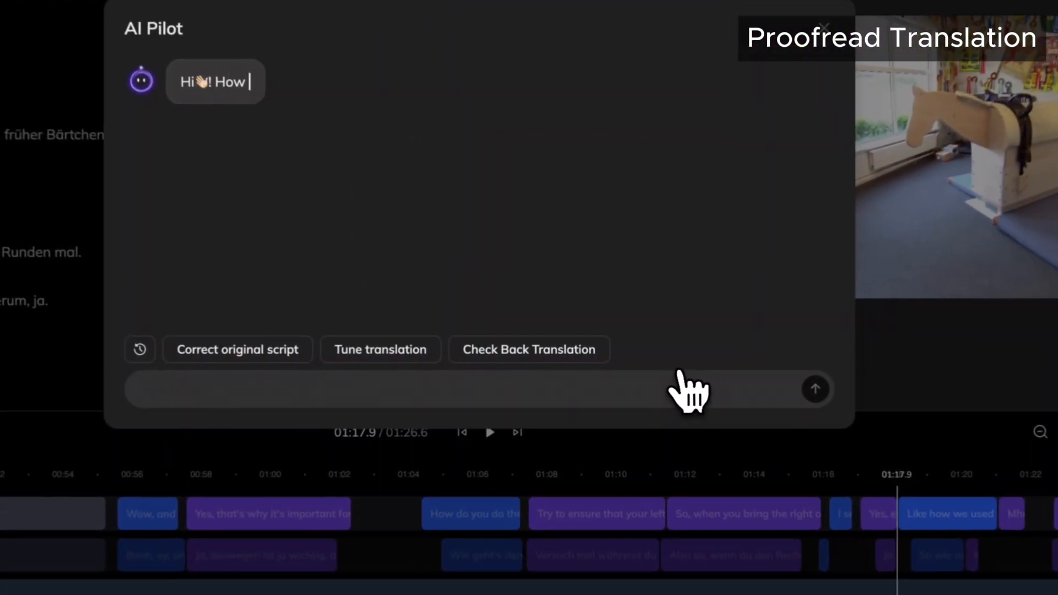
Pick a script-wide tuning option, apply changes to all sentences, update dubbing, and jump to 1:19.
left_click(379, 350)
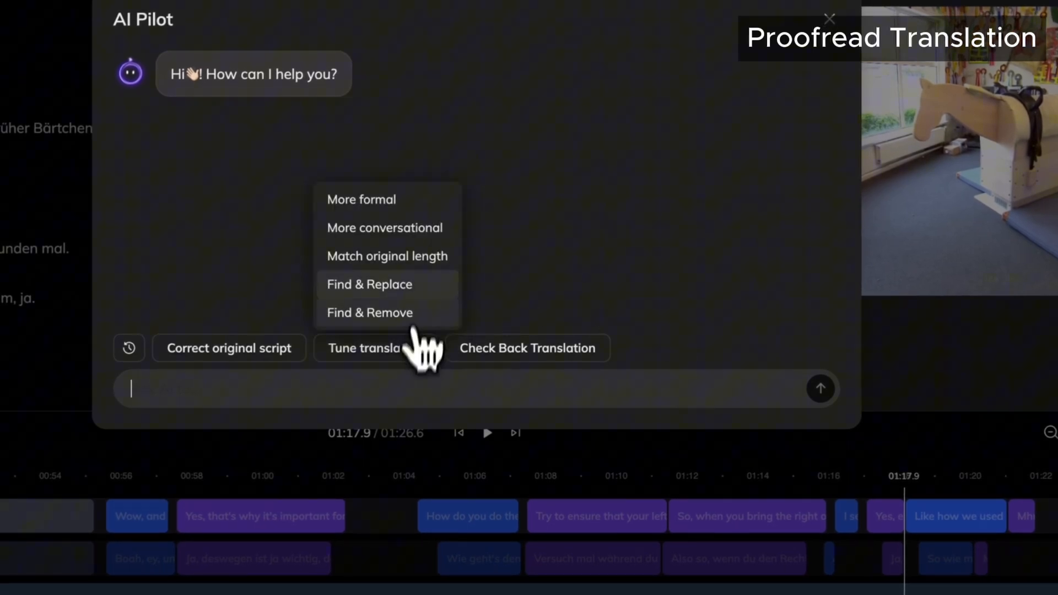
left_click(387, 256)
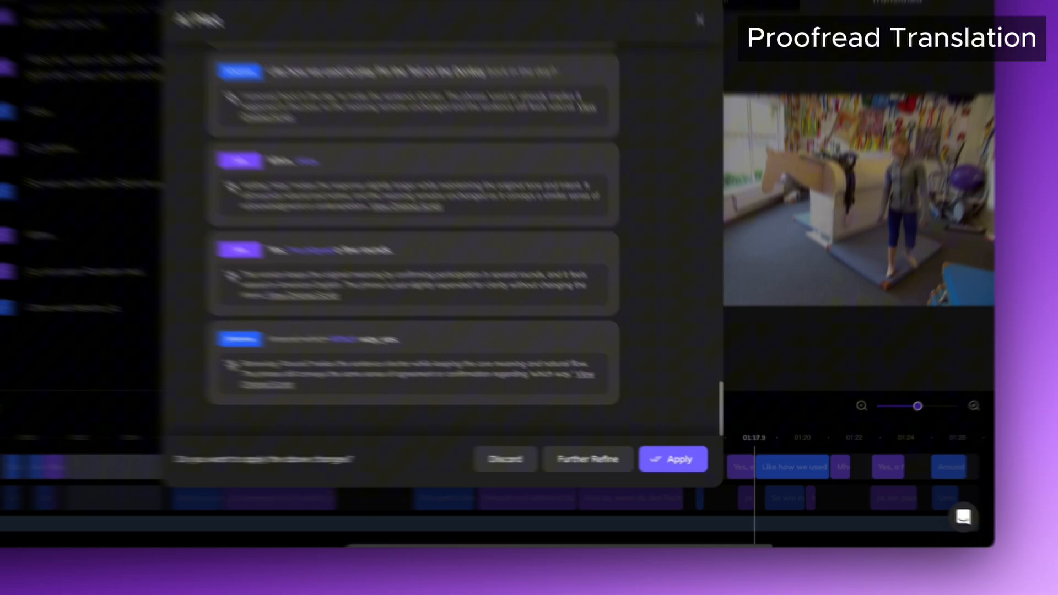
left_click(672, 458)
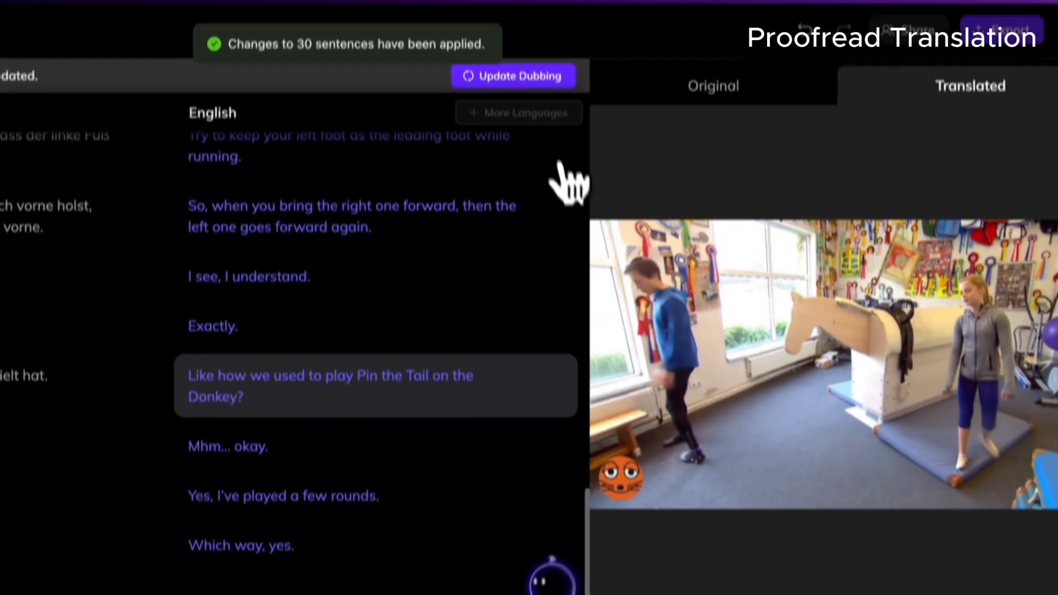
left_click(512, 76)
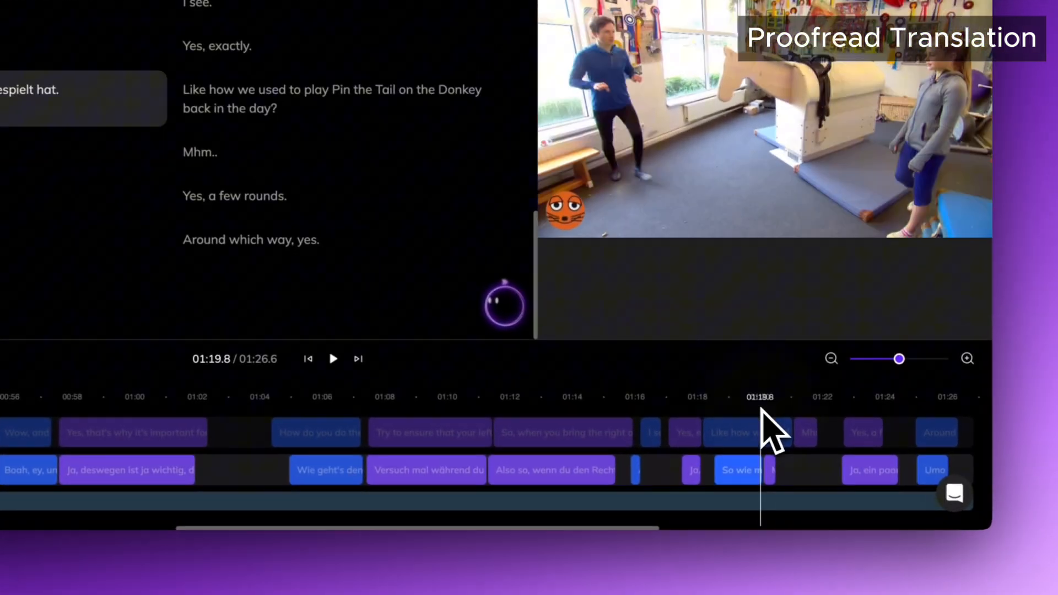
left_click(333, 359)
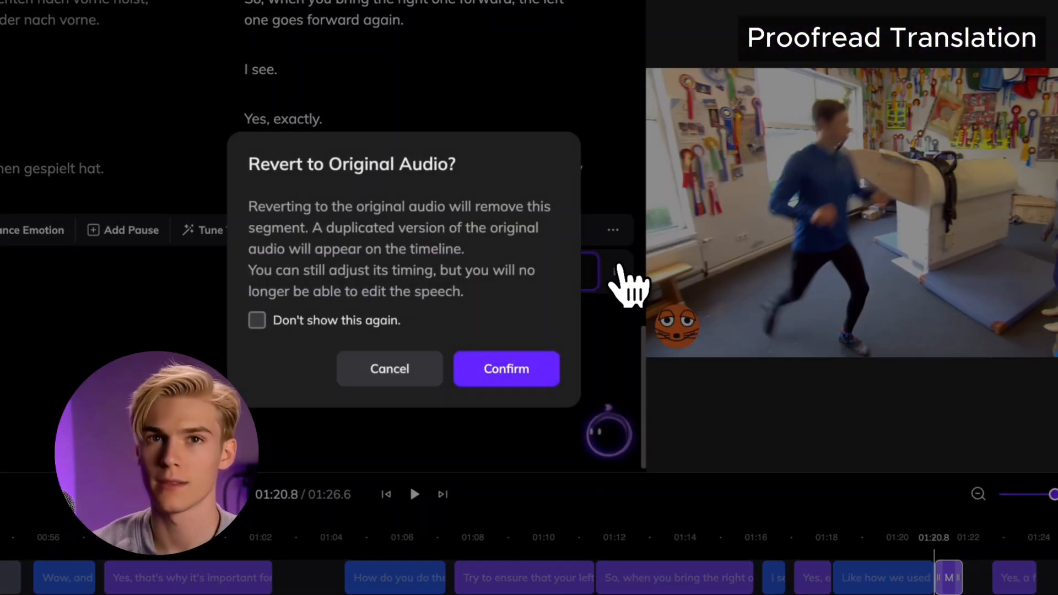
Confirm reverting the short dubbed line to its original audio.
left_click(506, 369)
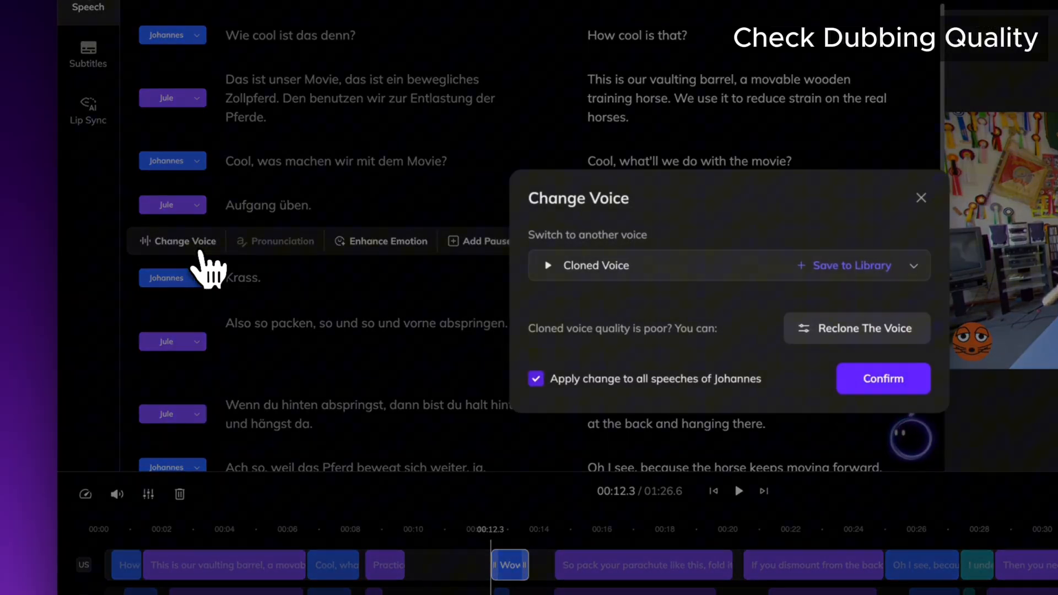
Confirm switching Johannes's lines to the cloned voice across all his speeches.
left_click(857, 329)
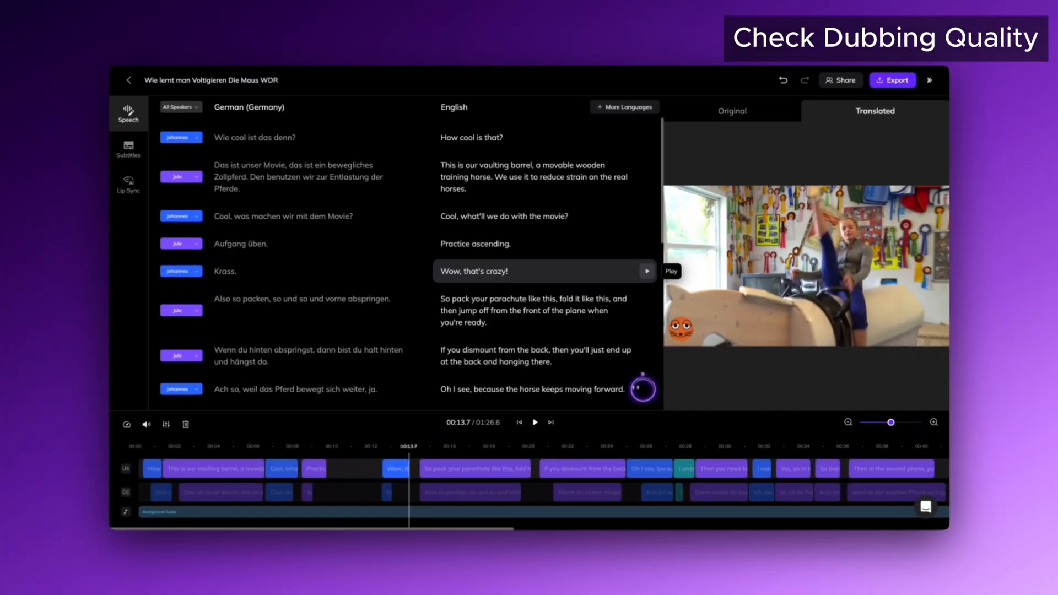
Mark 'Wow, that's crazy!' as Excited, generate emotional takes and preview versions 1 and 3.
left_click(545, 272)
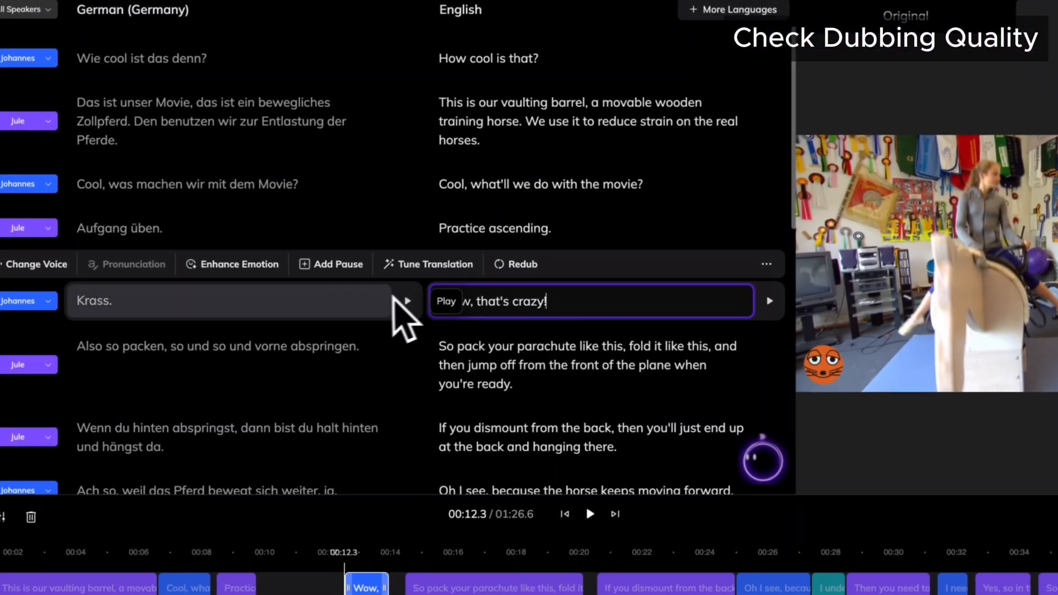
left_click(238, 263)
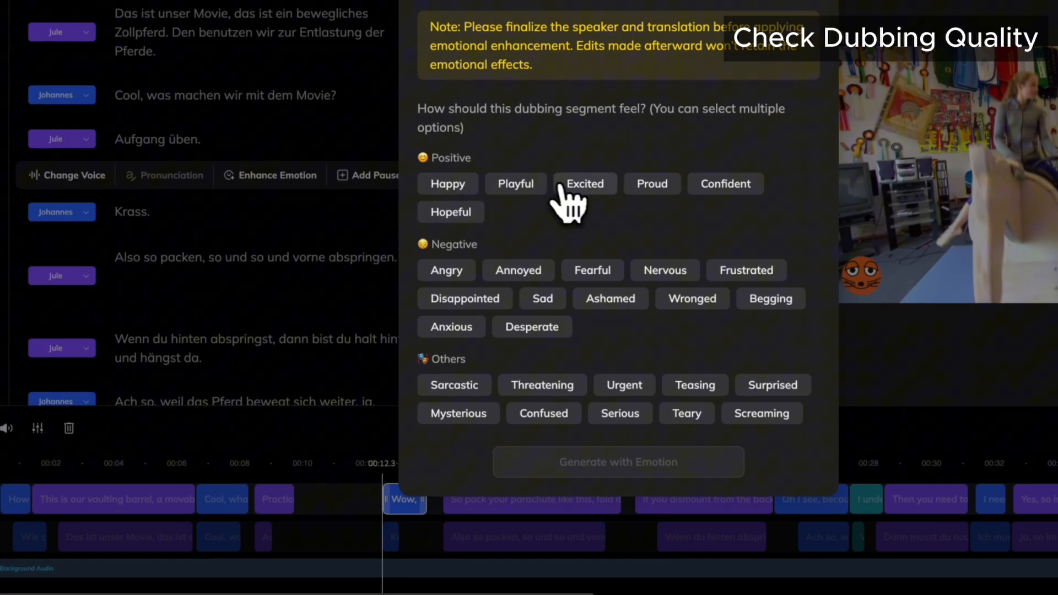
left_click(617, 462)
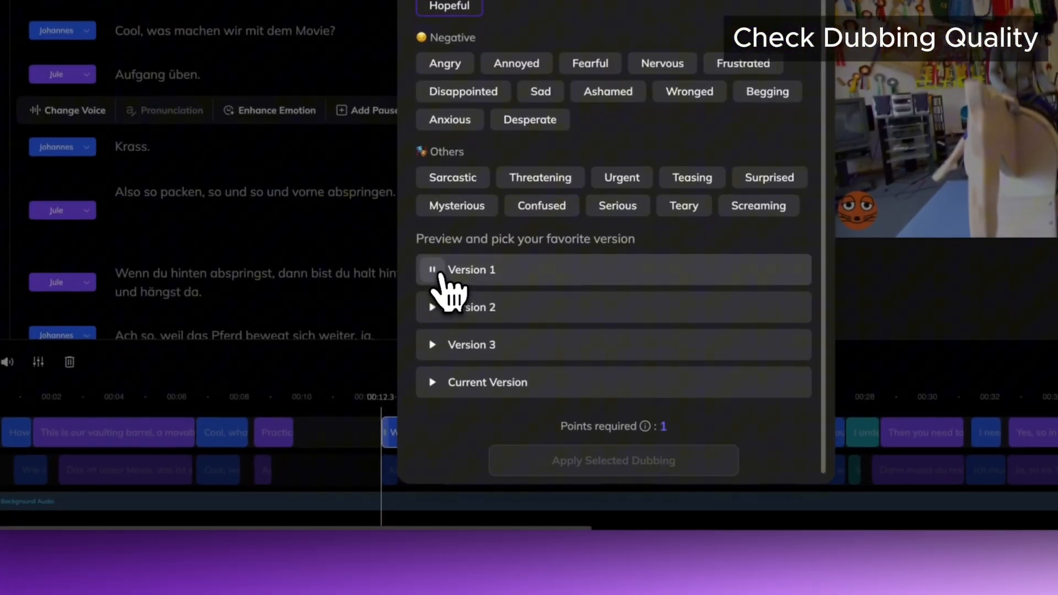
left_click(432, 306)
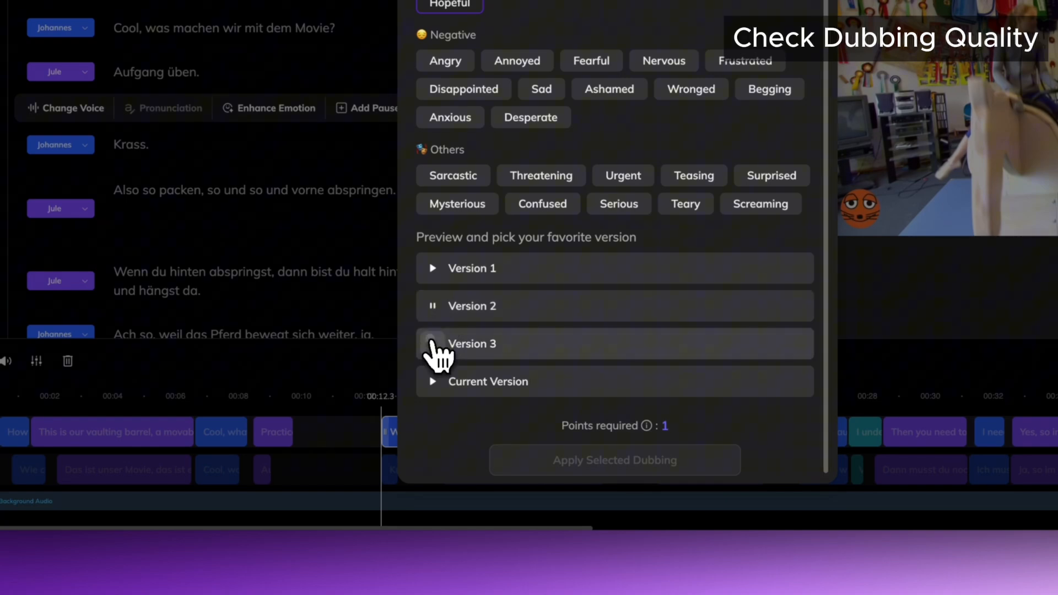
left_click(431, 344)
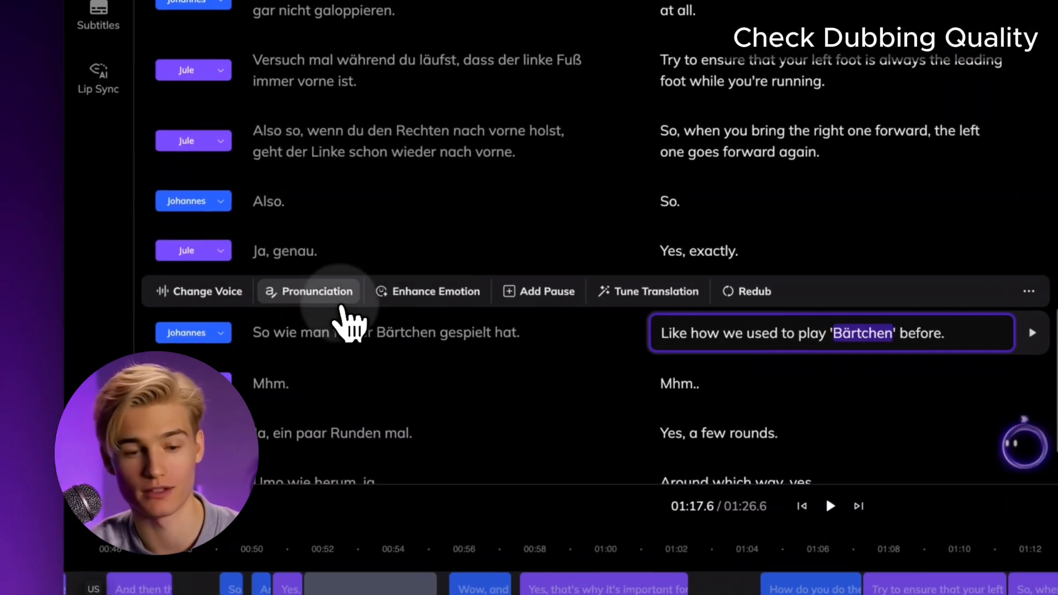
Enter a phonetic spelling for 'Bärtchen' and confirm the new pronunciation.
left_click(309, 291)
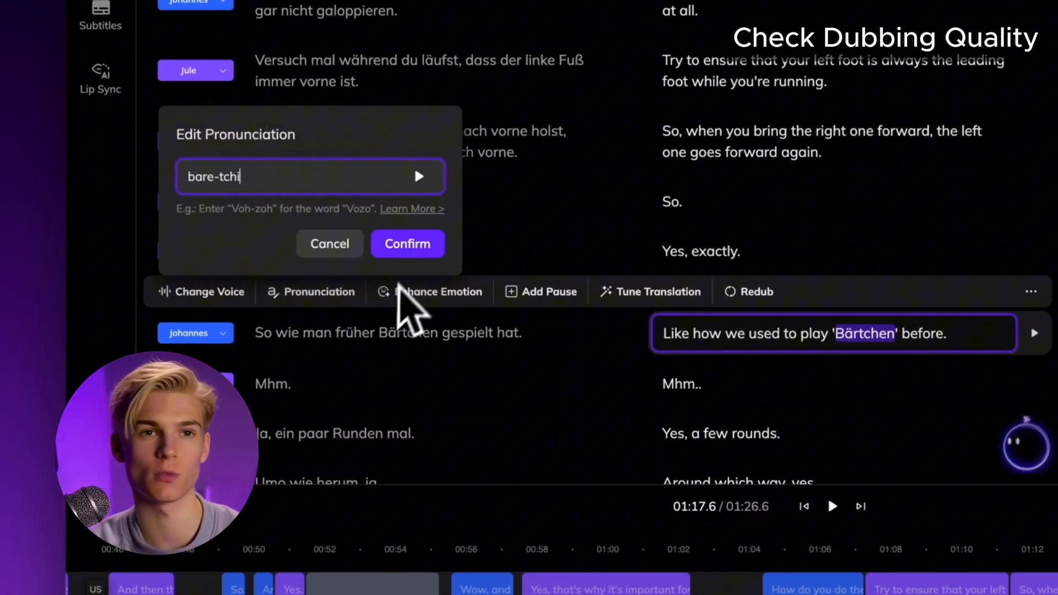
left_click(408, 244)
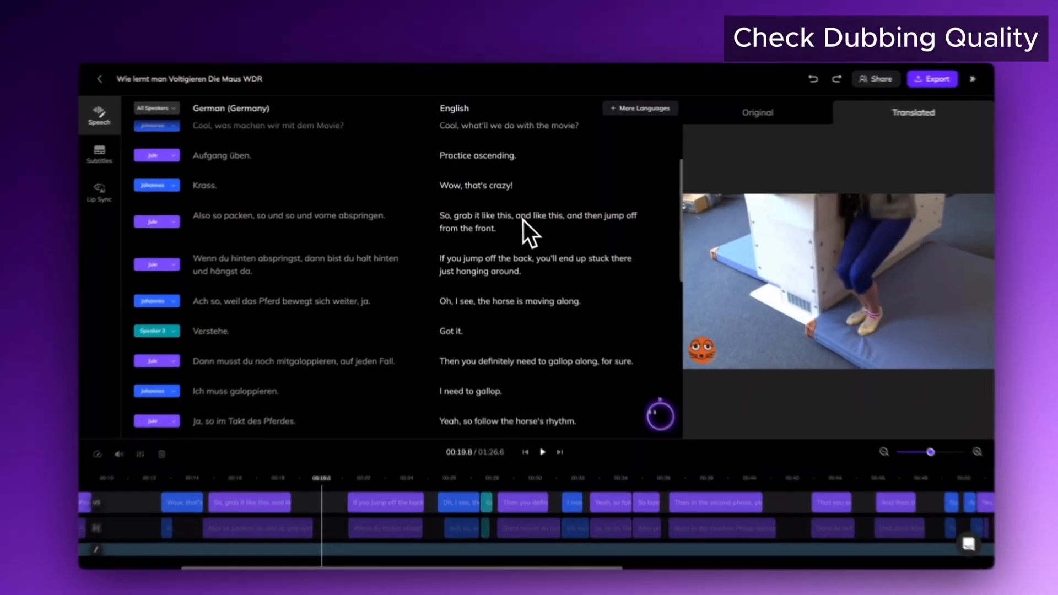
left_click(540, 233)
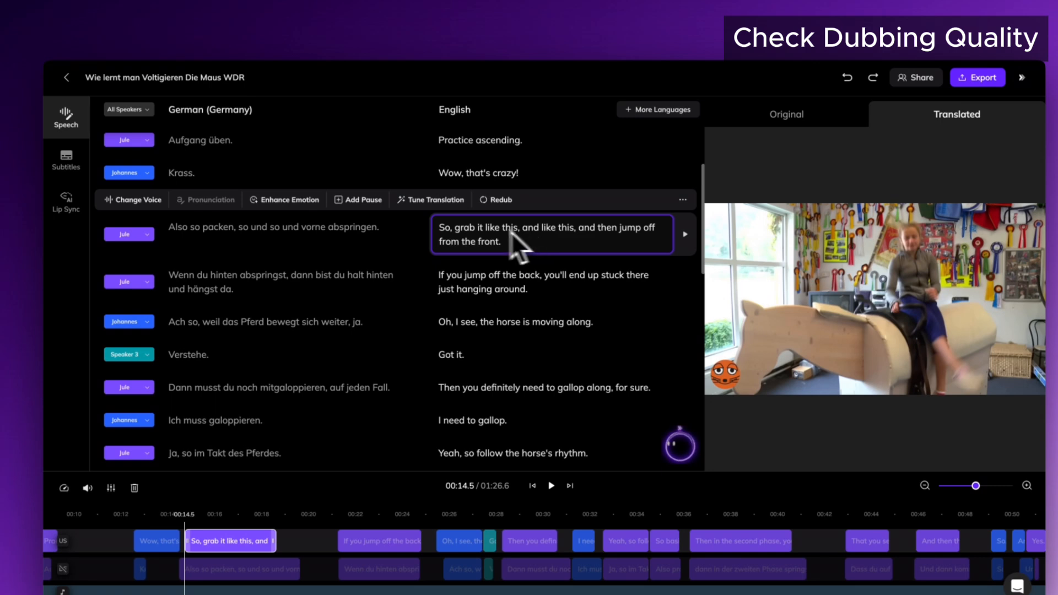
left_click(359, 199)
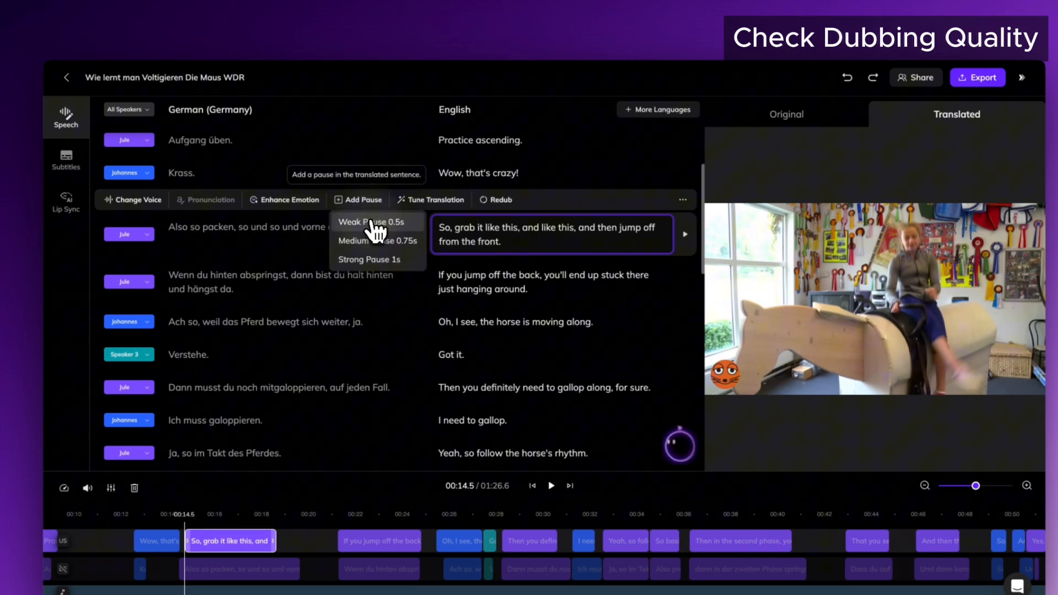
left_click(372, 222)
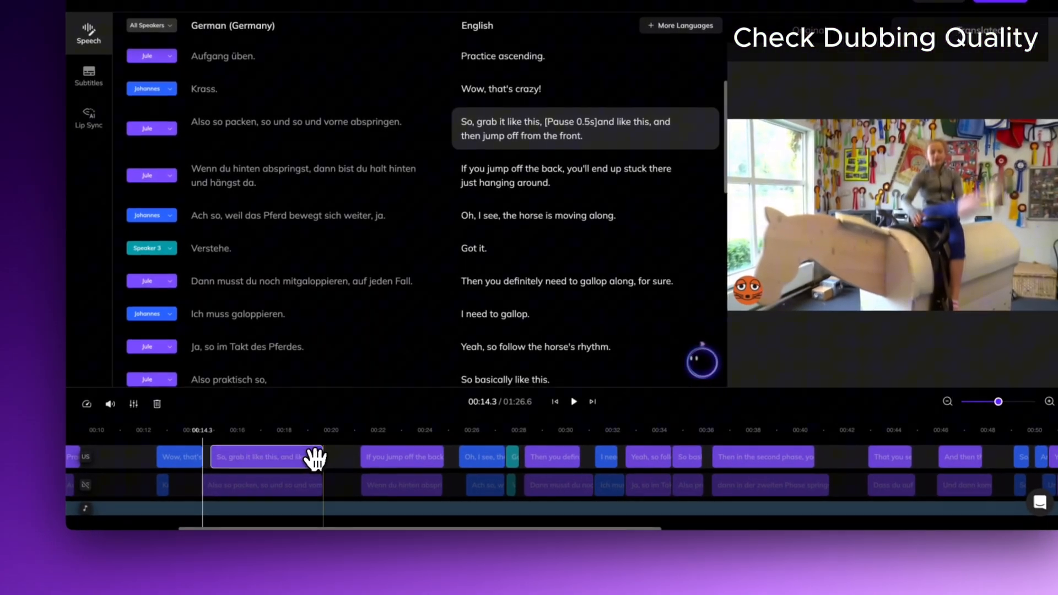
mouse_move(321, 461)
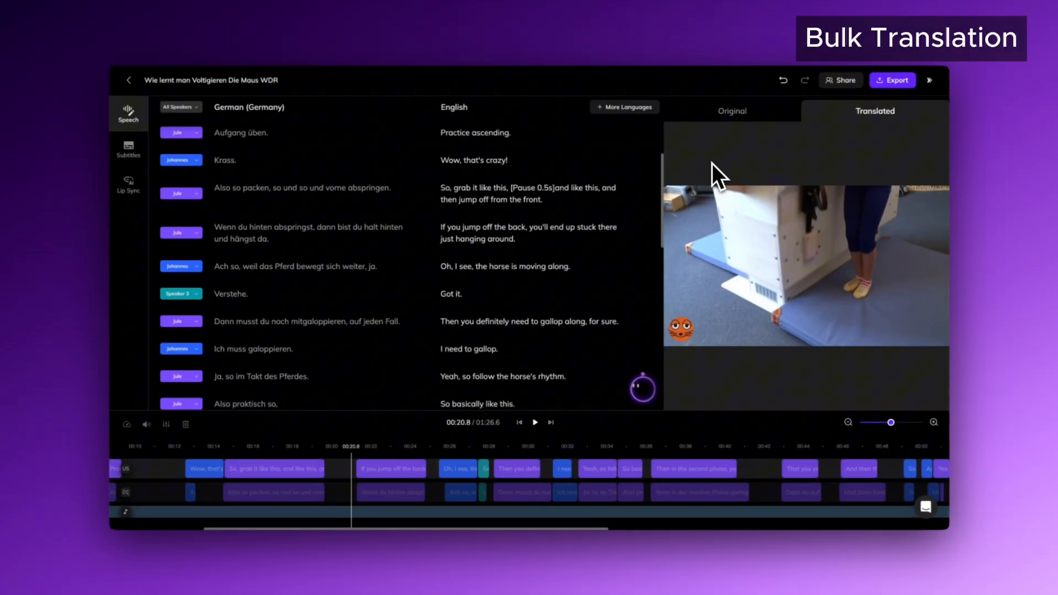
mouse_move(675, 140)
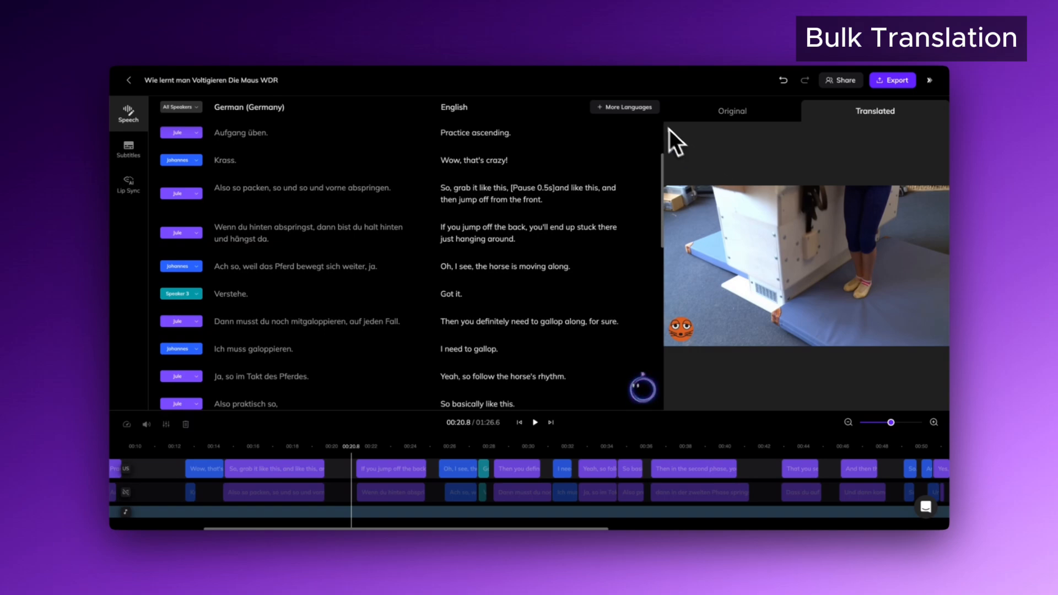
Add Chinese, Spanish, Arabic, Portuguese and French as target languages and start translation.
left_click(625, 107)
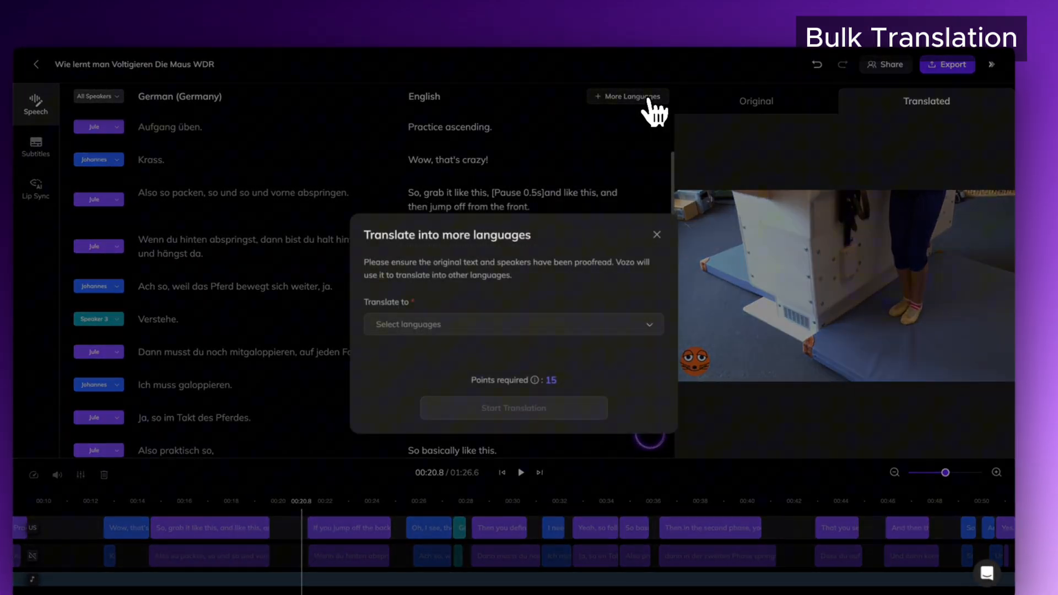
left_click(513, 324)
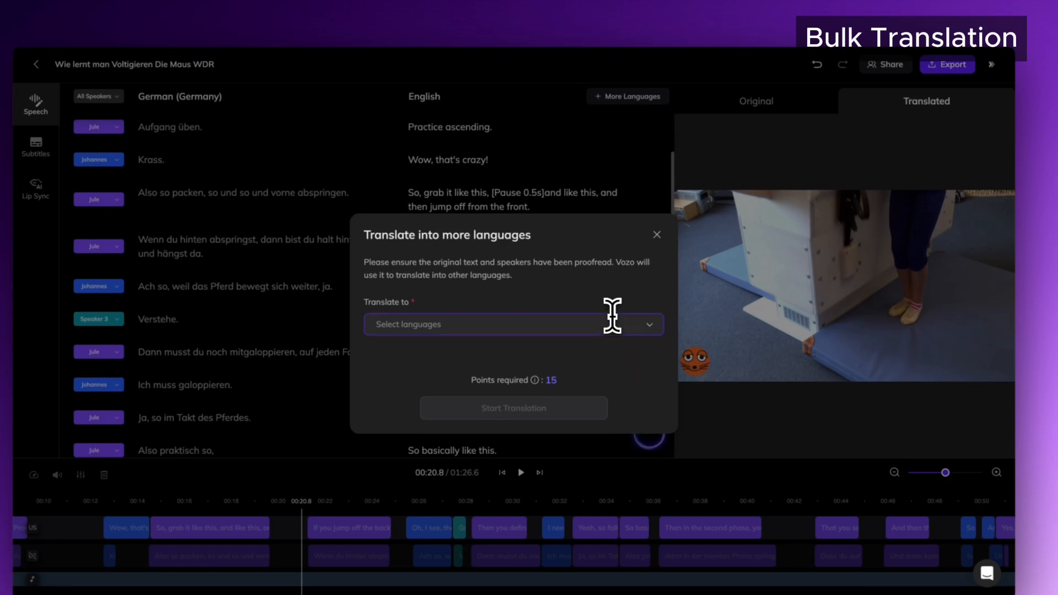
left_click(513, 324)
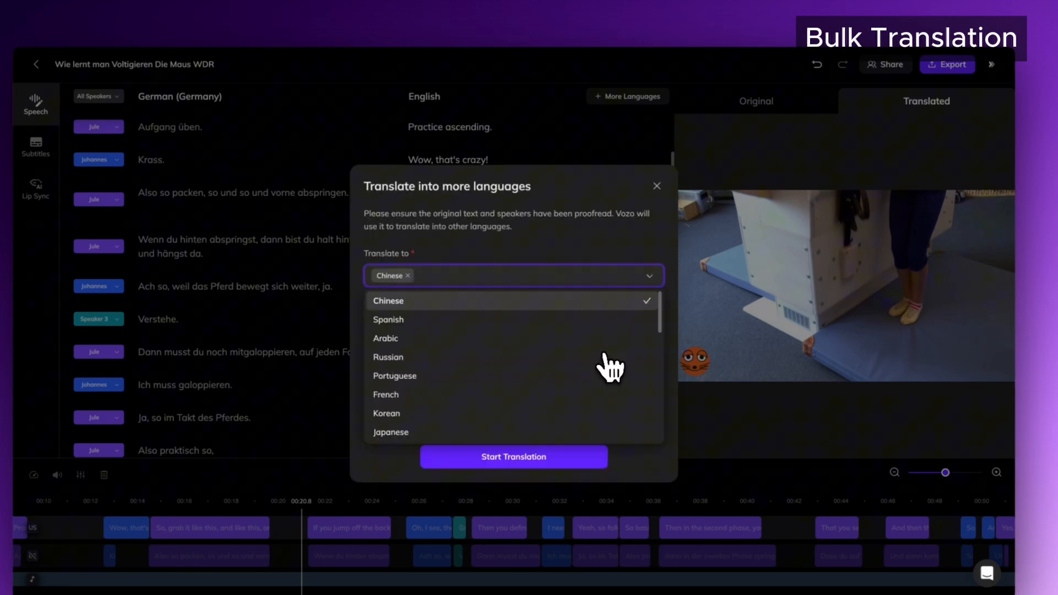
left_click(385, 338)
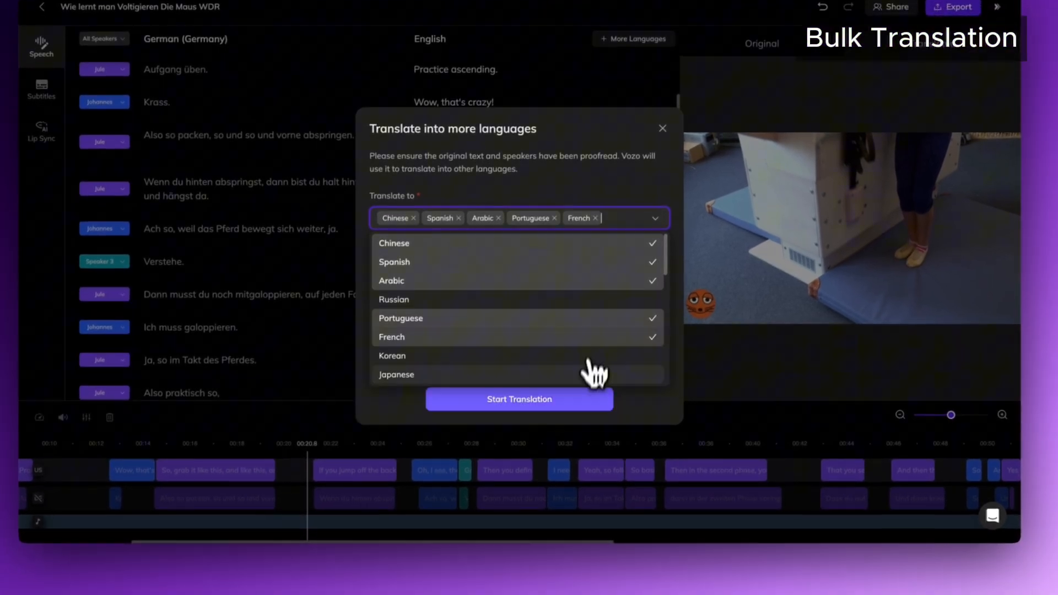
left_click(654, 217)
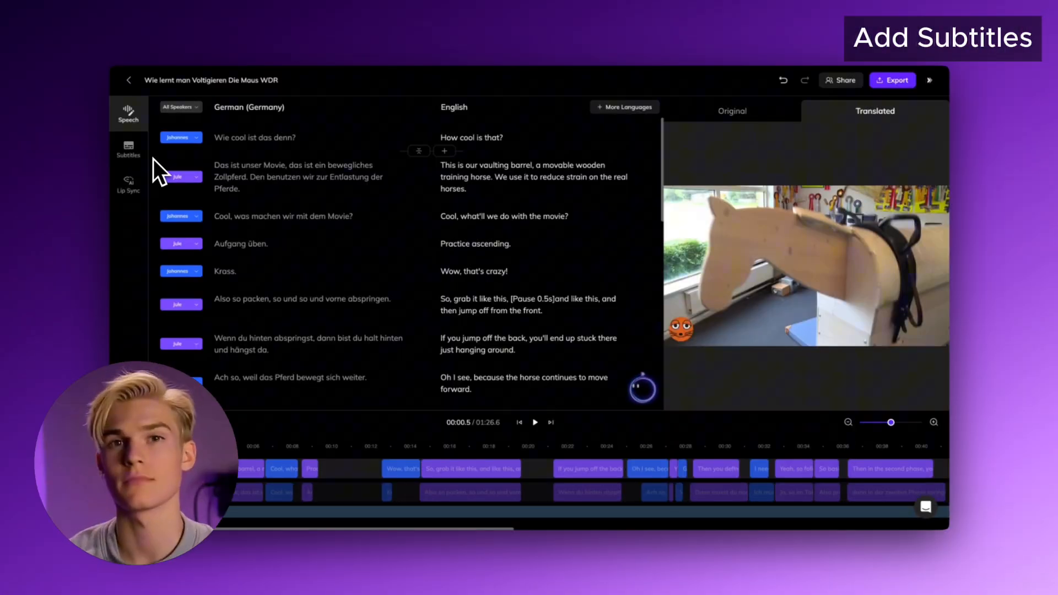
Turn on translated English subtitles over the video preview.
left_click(128, 147)
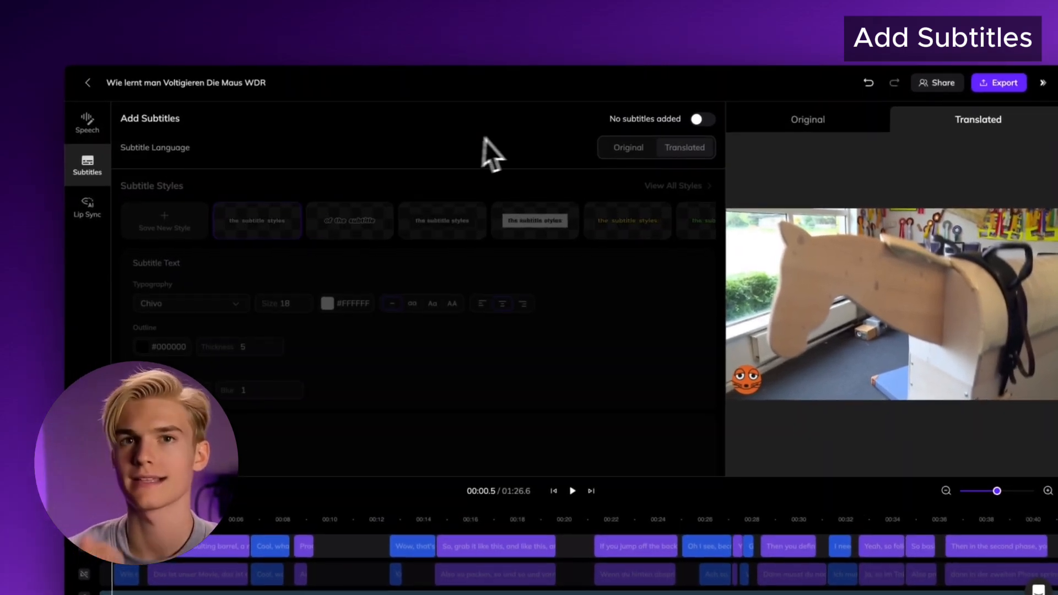
left_click(332, 213)
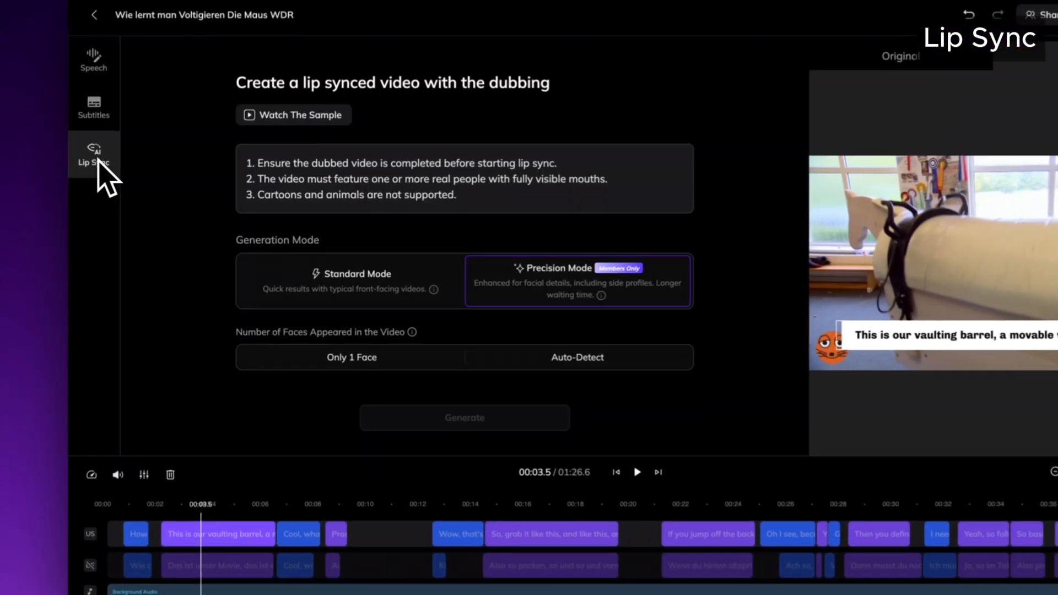
Choose Precision Mode, auto-detect the faces and generate lip sync for all six faces.
left_click(350, 280)
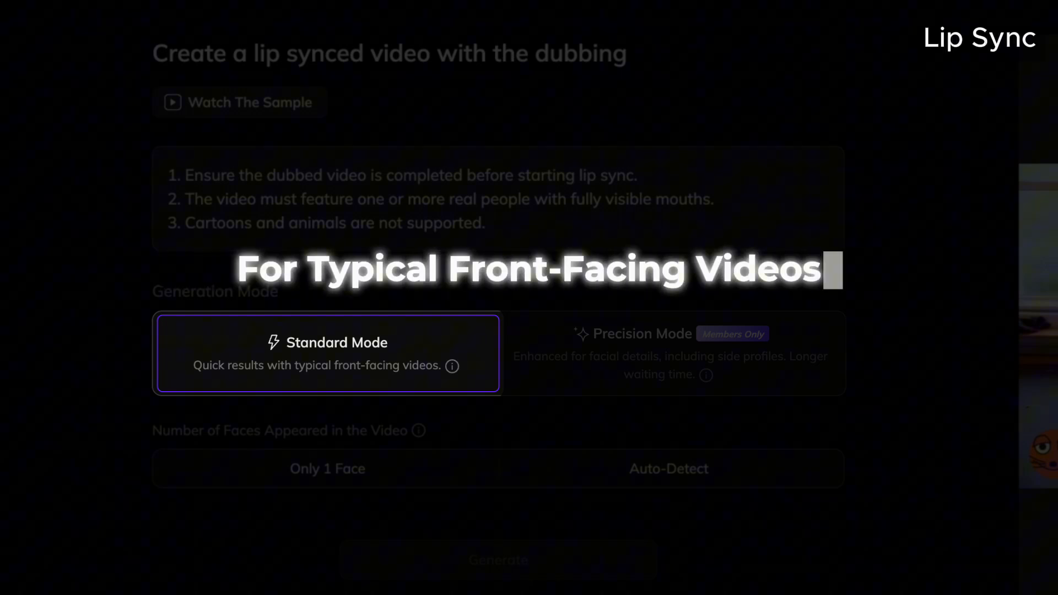
left_click(669, 353)
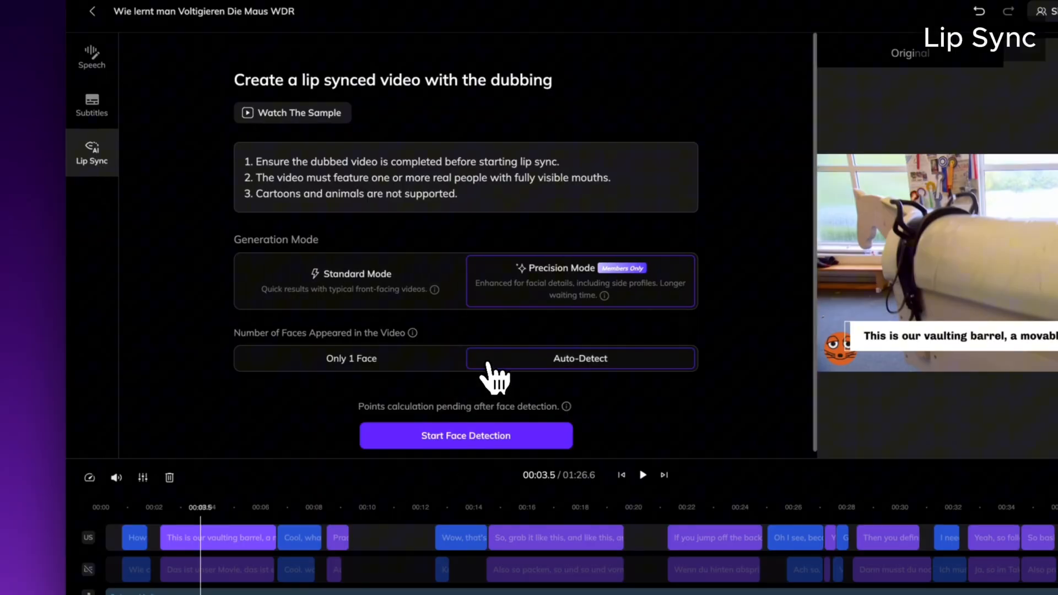
left_click(465, 436)
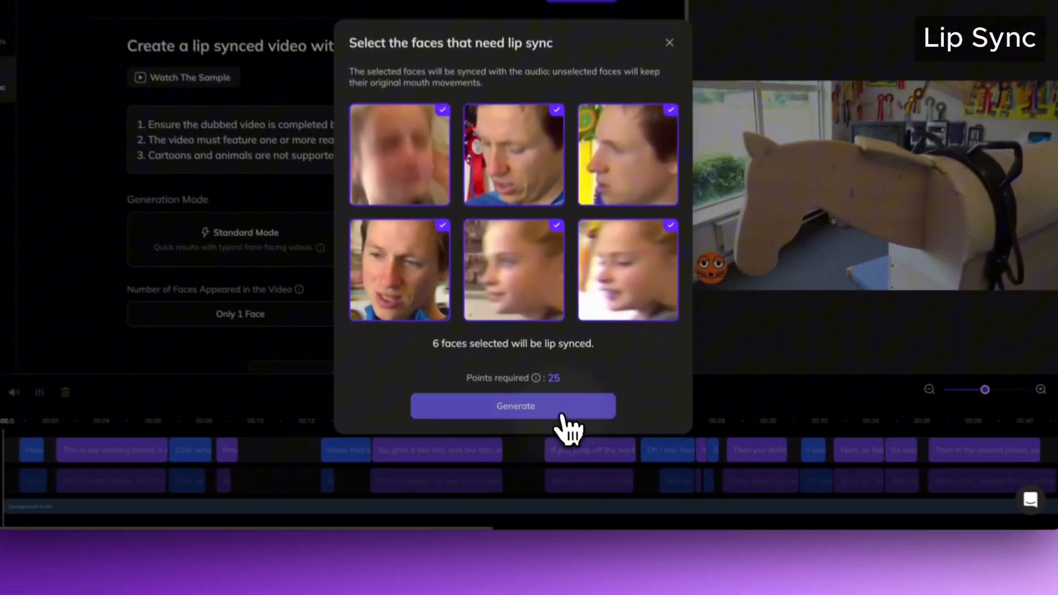
left_click(513, 406)
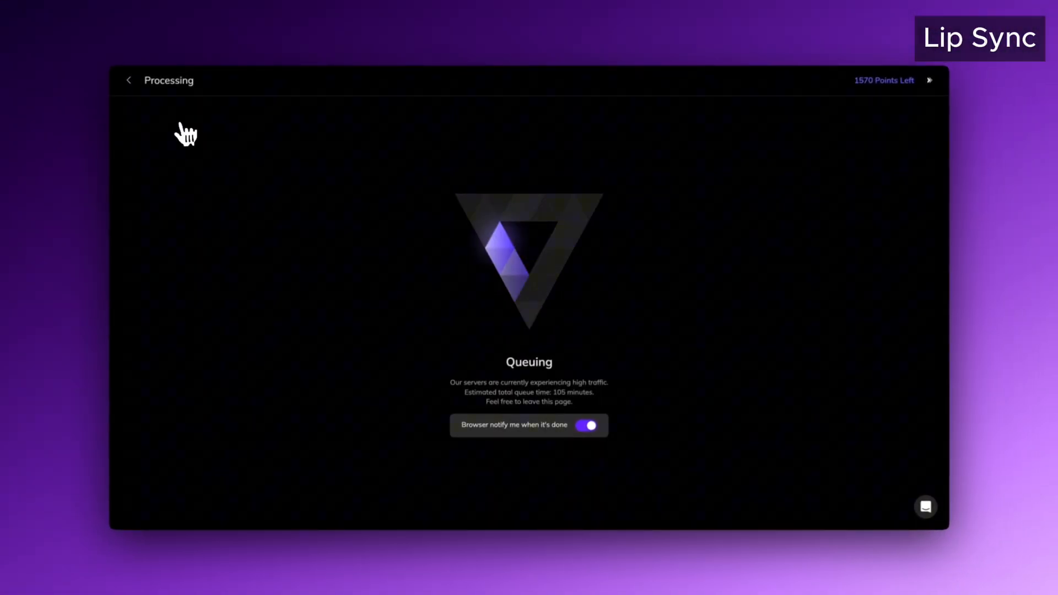
Leave the Processing page and view the Precision Result with the girl's face lip synced.
left_click(127, 79)
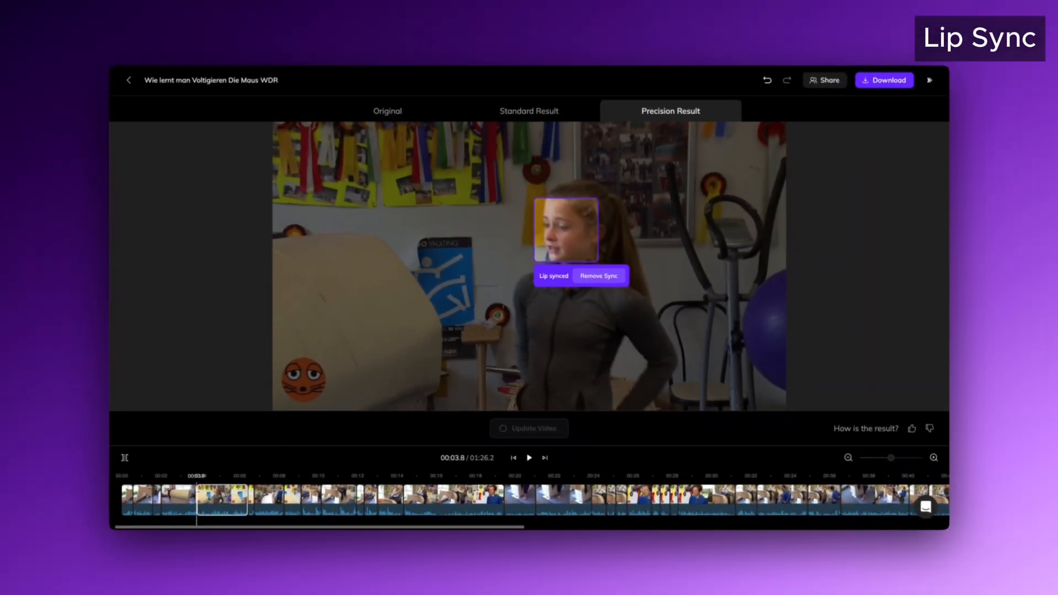
left_click(880, 95)
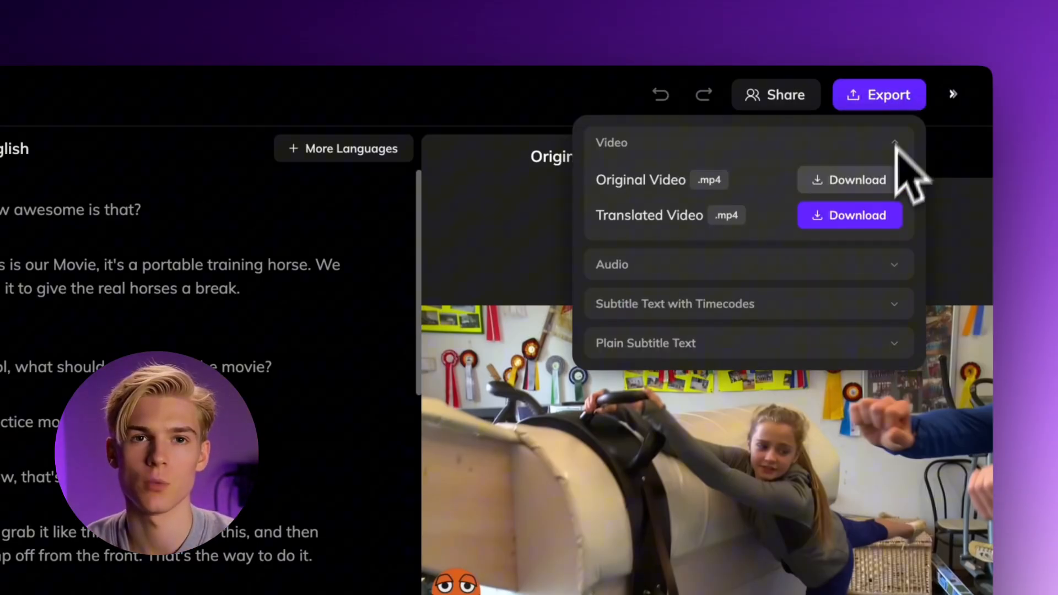
Download the finished dubbed video as an MP4 file.
left_click(748, 264)
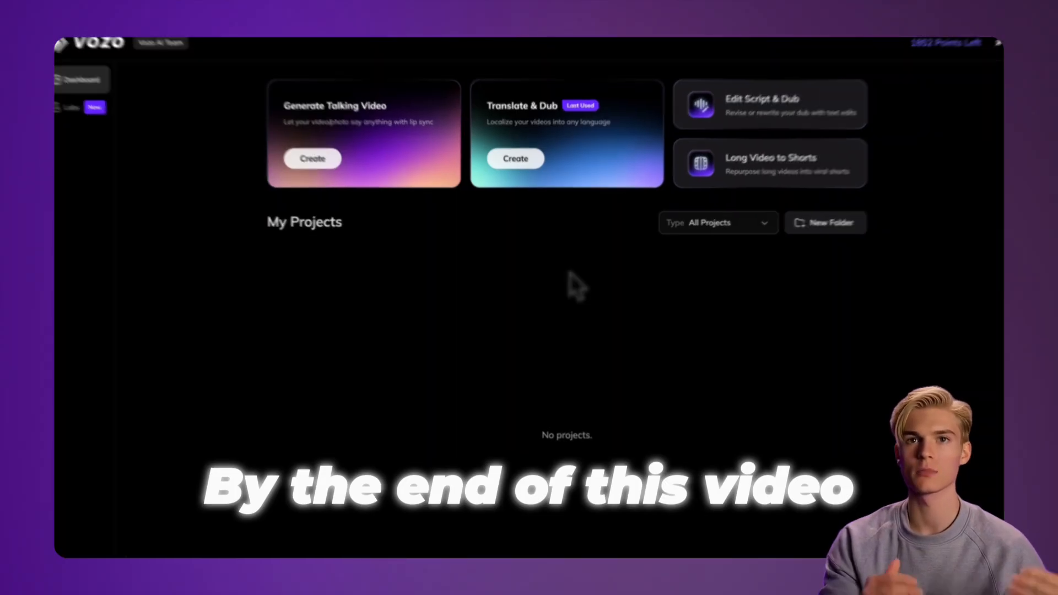
Return to the Vozo home dashboard with its creation options and My Projects list.
left_click(515, 159)
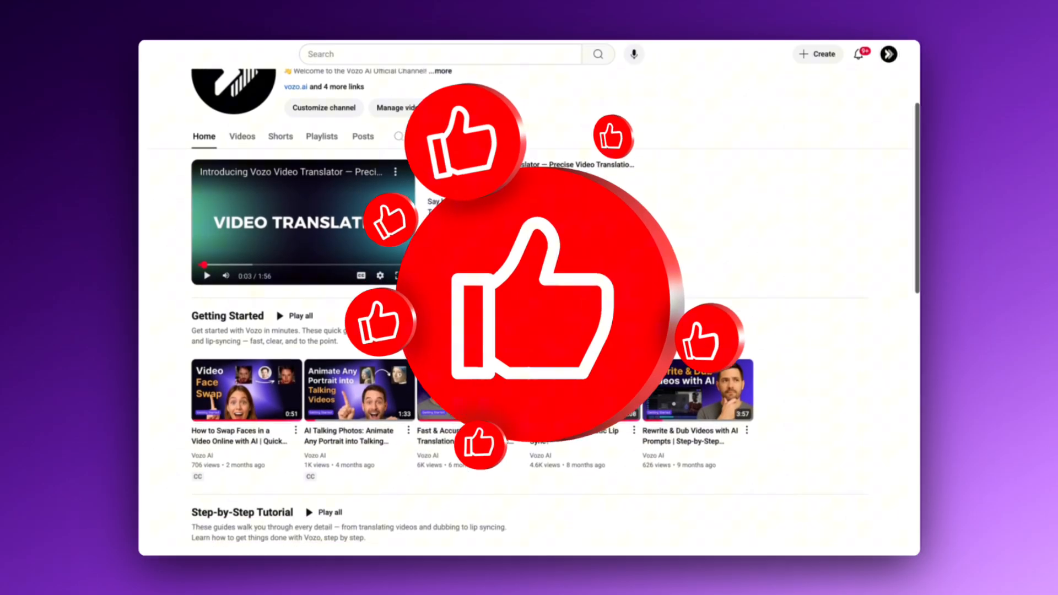
scroll("down", 3)
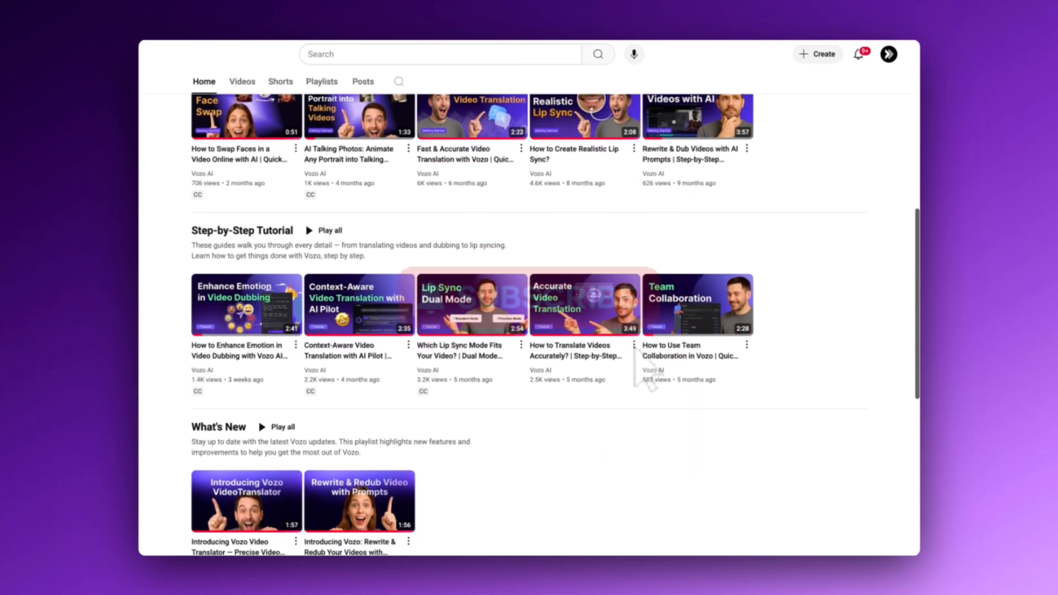
scroll("down", 3)
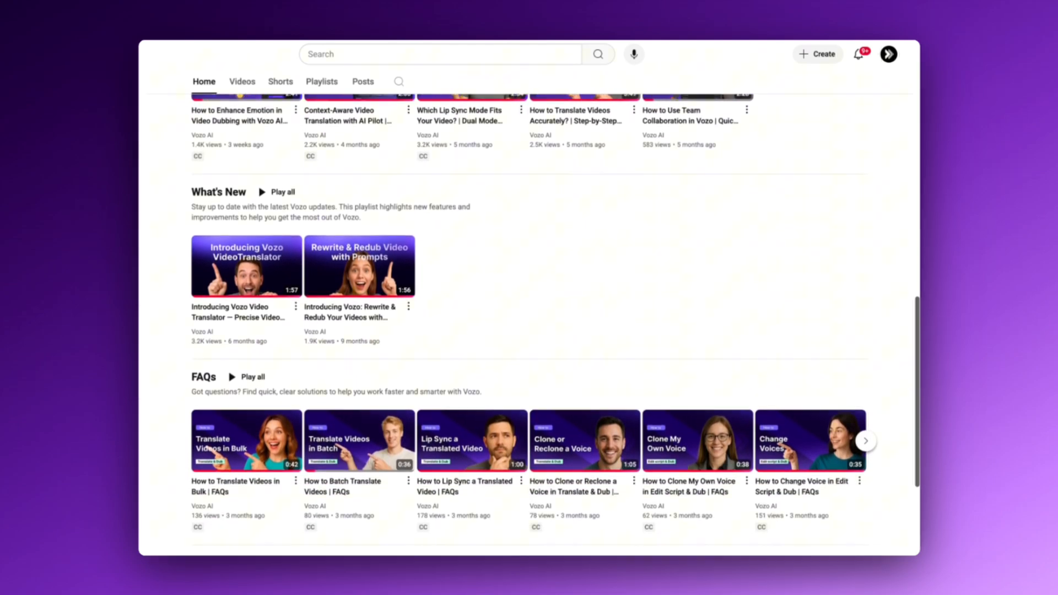
scroll("down", 3)
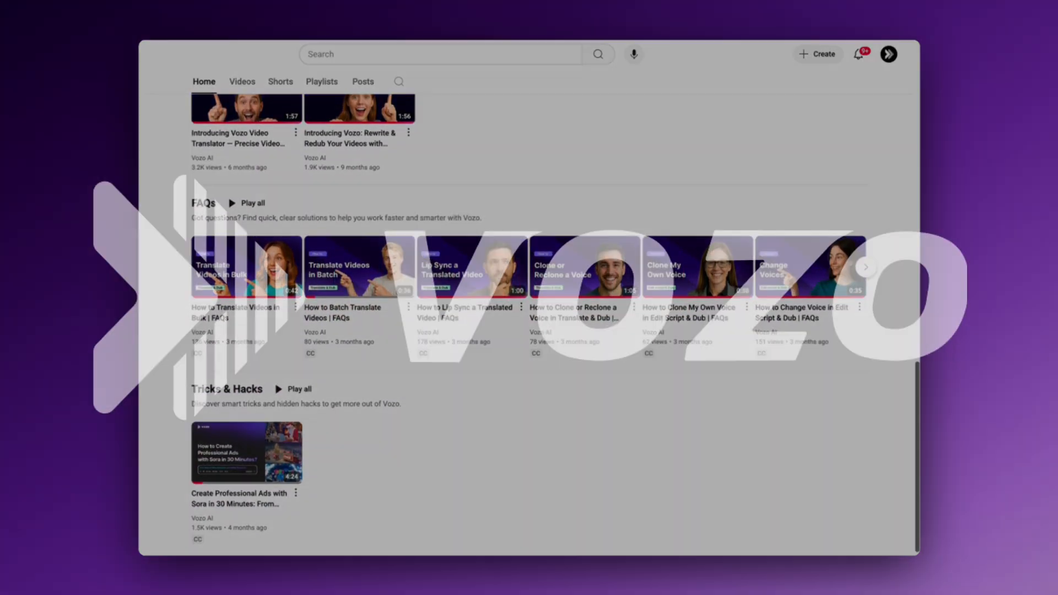